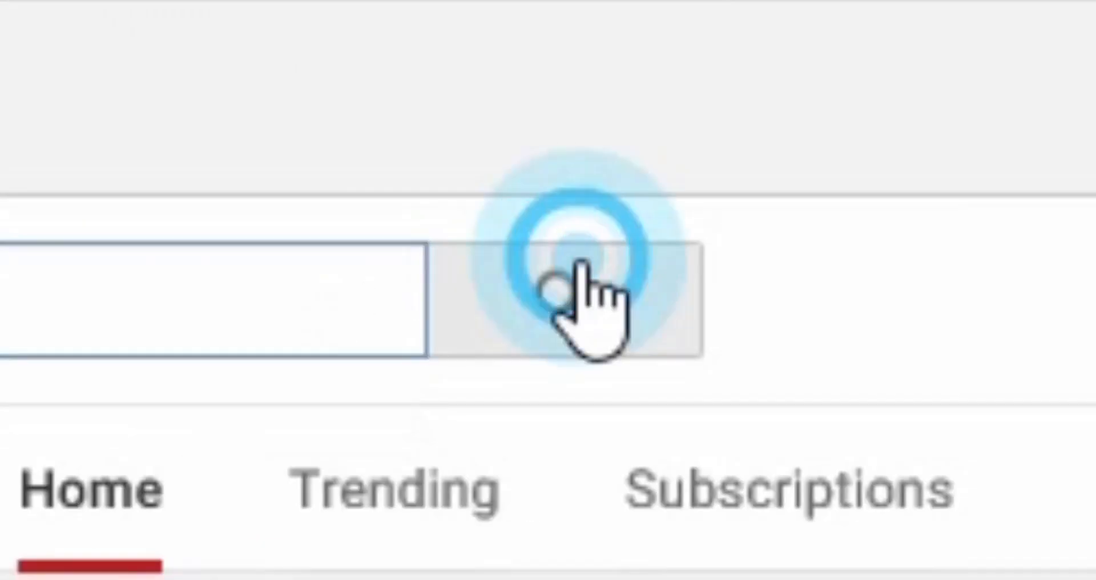
Create a new composition with the default Comp 1 settings.
{"action": "left_click", "coordinate": [566, 300]}
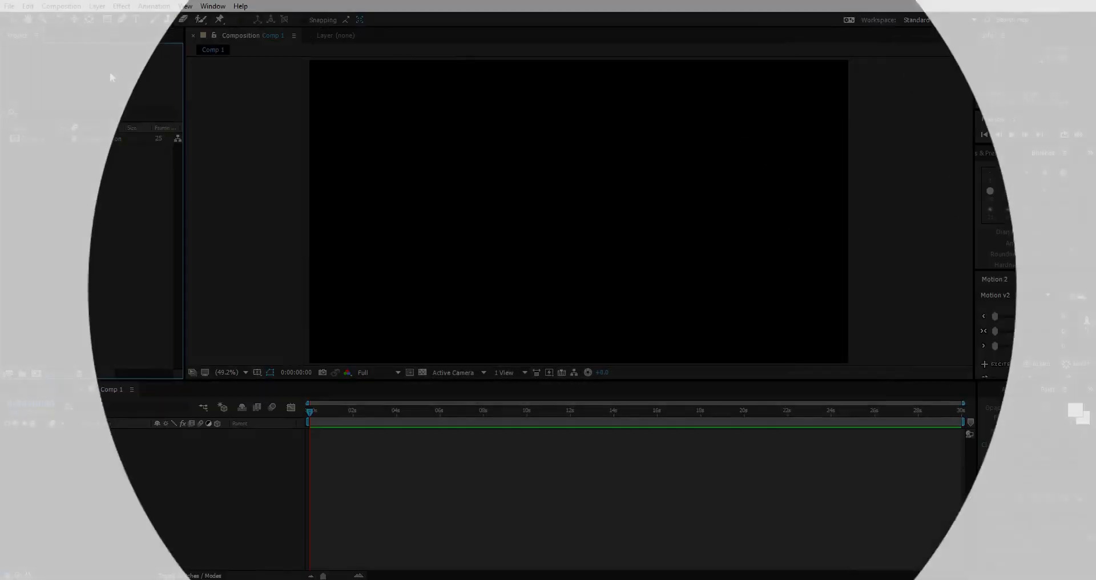
Type a white L at the frame centre and pre-compose it into L Comp 1.
{"action": "left_click", "coordinate": [526, 224]}
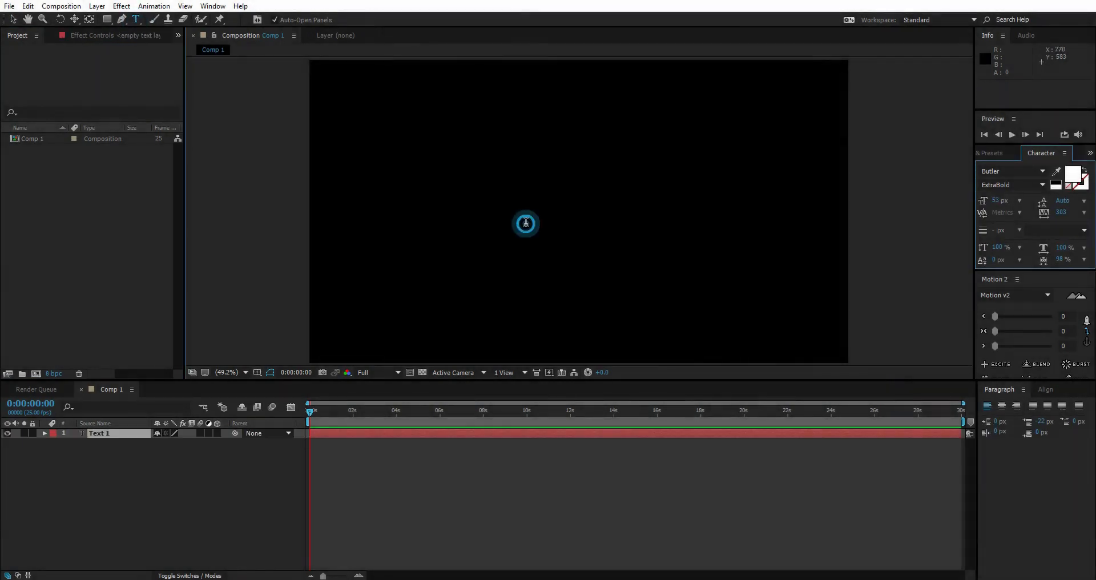
{"action": "left_click", "coordinate": [526, 224]}
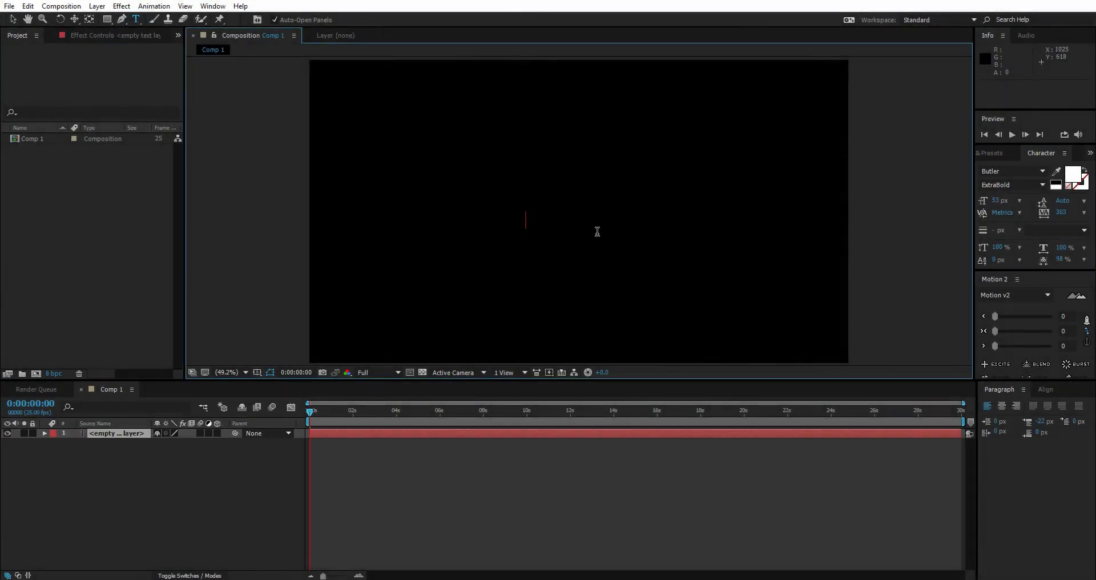
{"action": "type", "text": "L"}
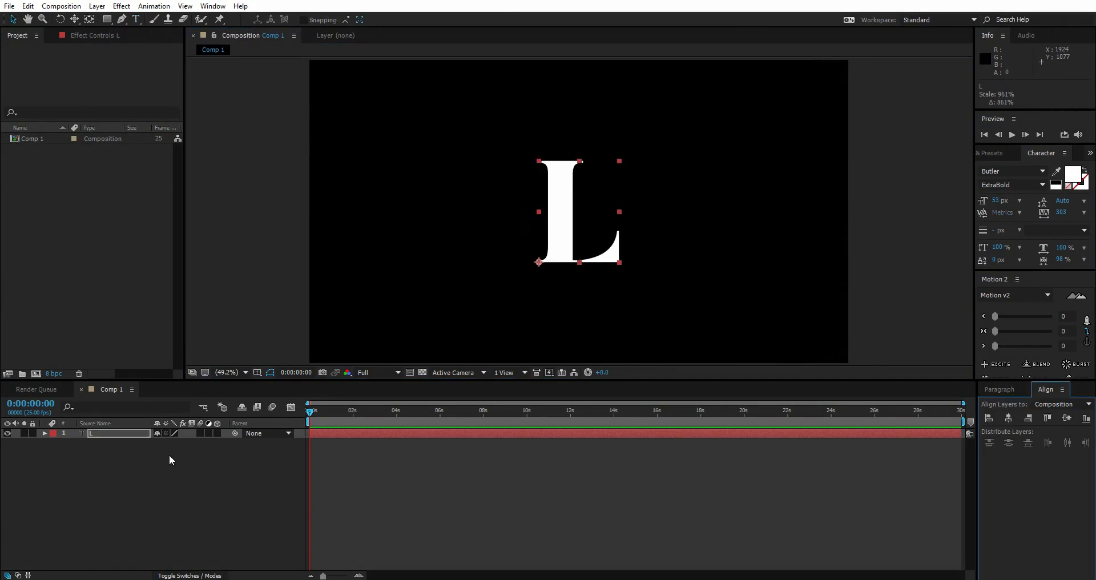
{"action": "right_click", "coordinate": [93, 436]}
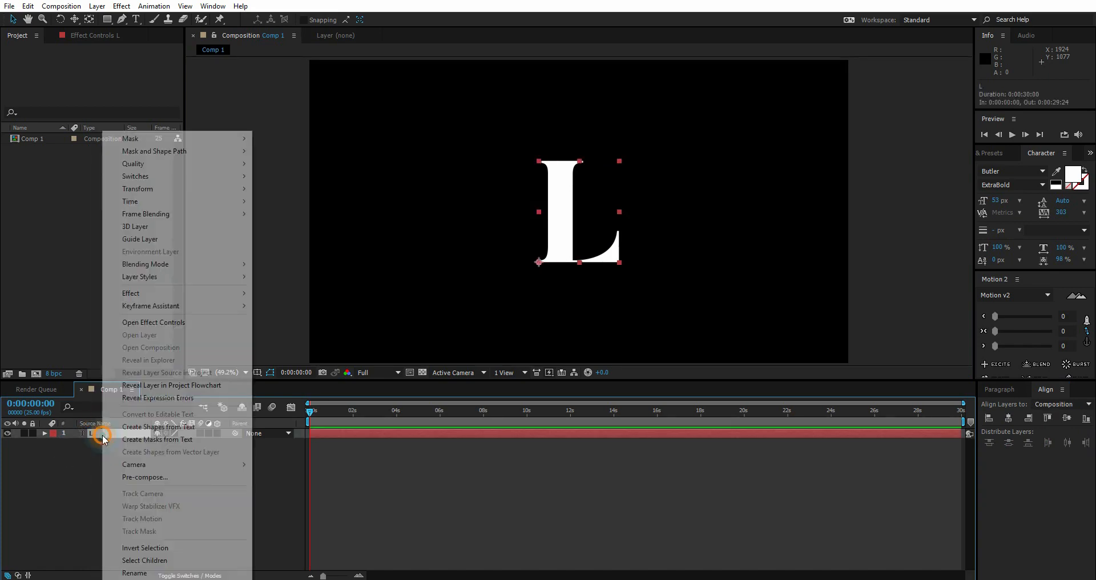
{"action": "mouse_move", "coordinate": [146, 476]}
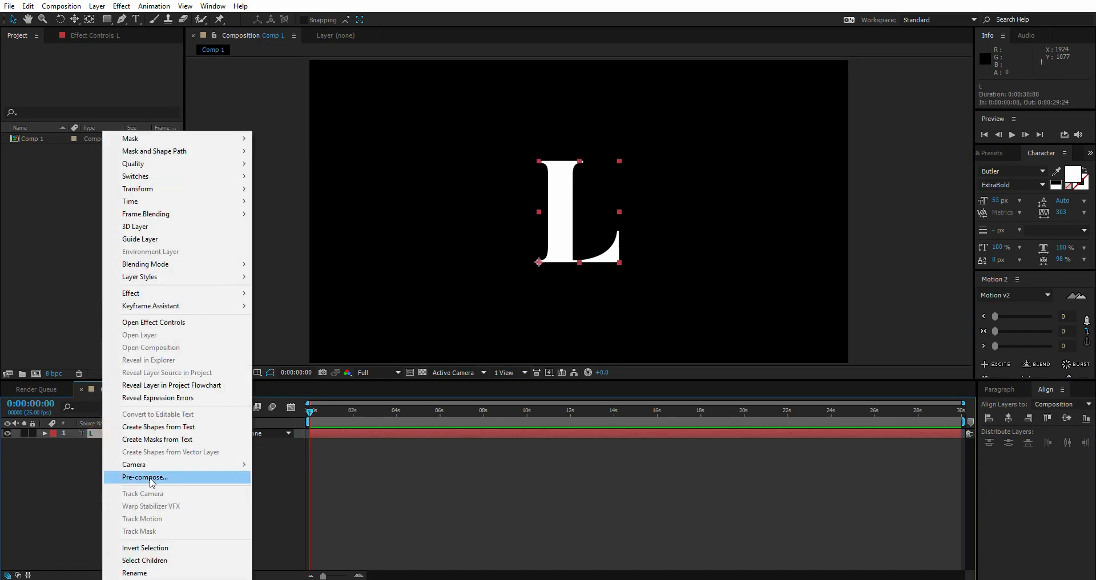
{"action": "left_click", "coordinate": [144, 477]}
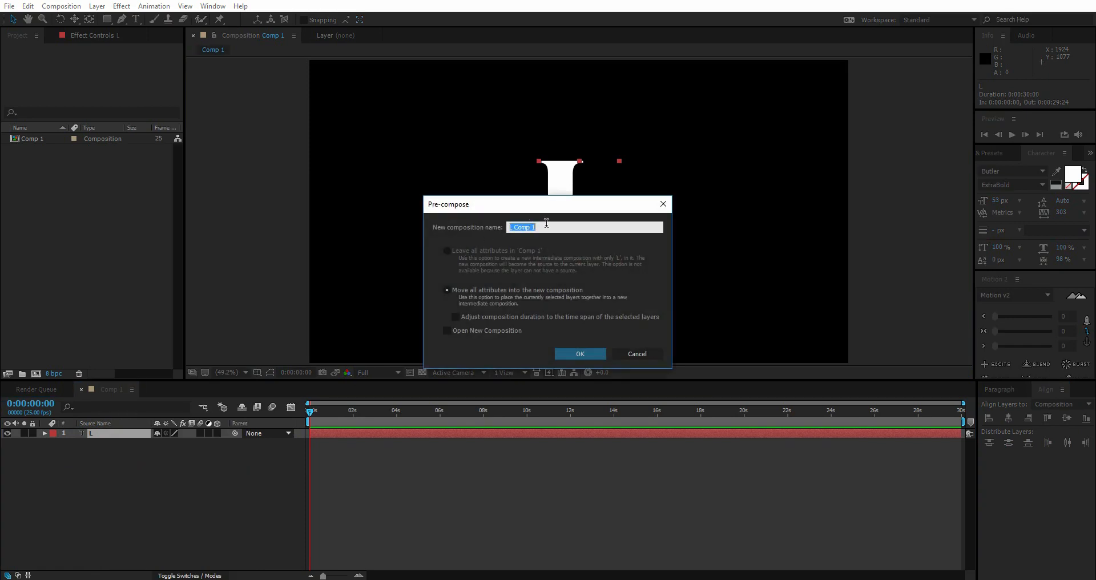
{"action": "left_click", "coordinate": [579, 353]}
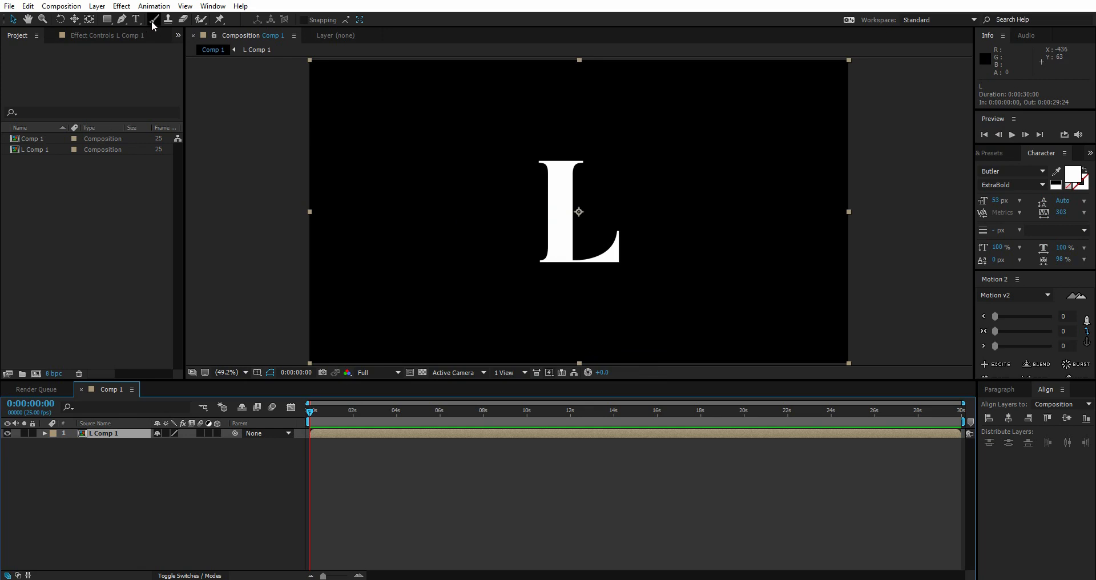
Open L Comp 1 in the Layer panel for brush painting, with a red L and a 7 px, 100% hardness brush.
{"action": "left_click", "coordinate": [151, 19]}
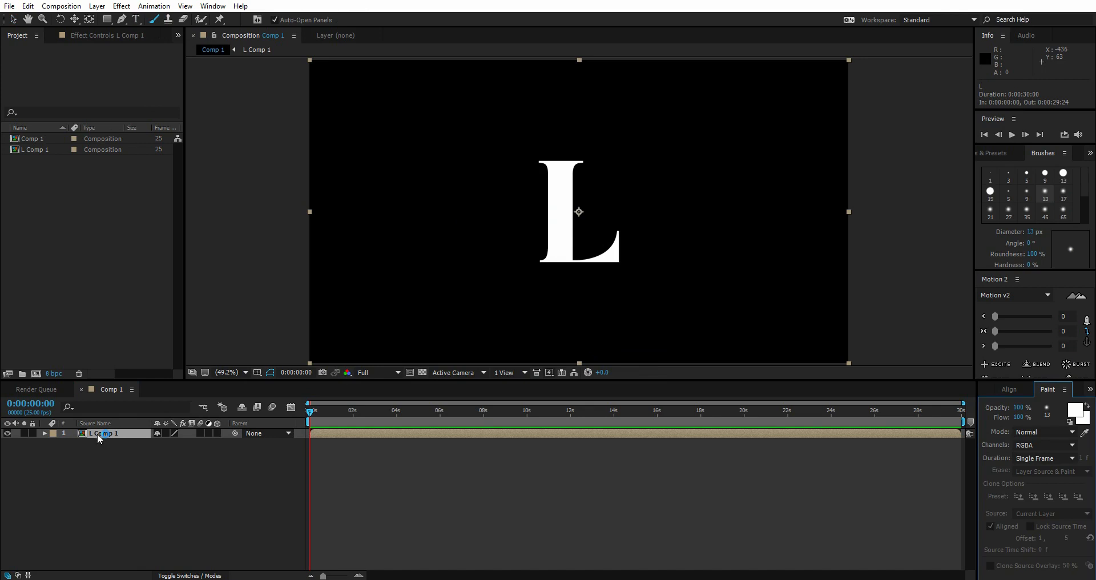
{"action": "double_click", "coordinate": [105, 434]}
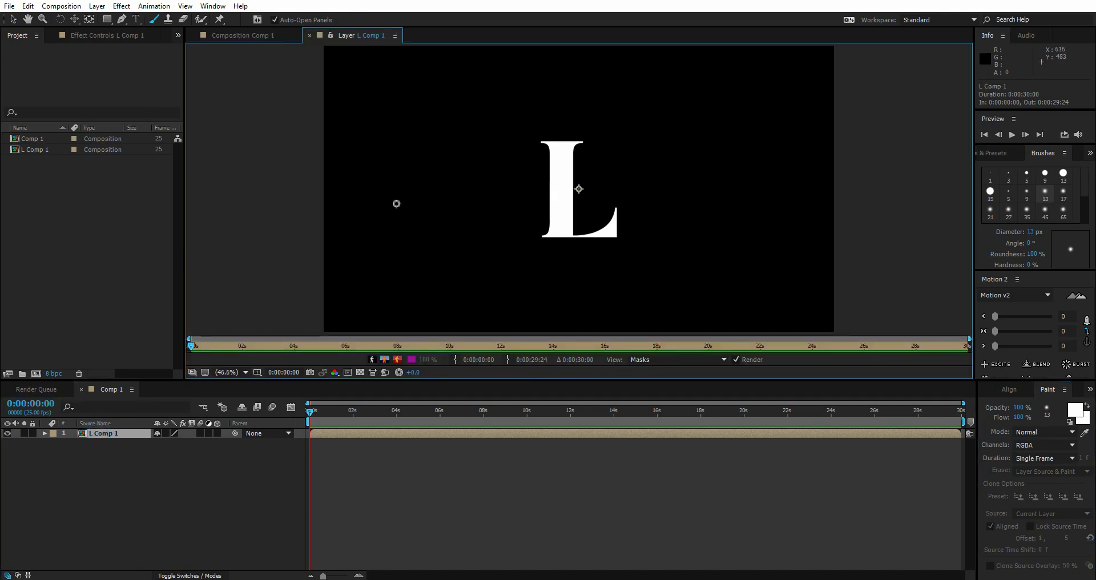
{"action": "left_click", "coordinate": [243, 34]}
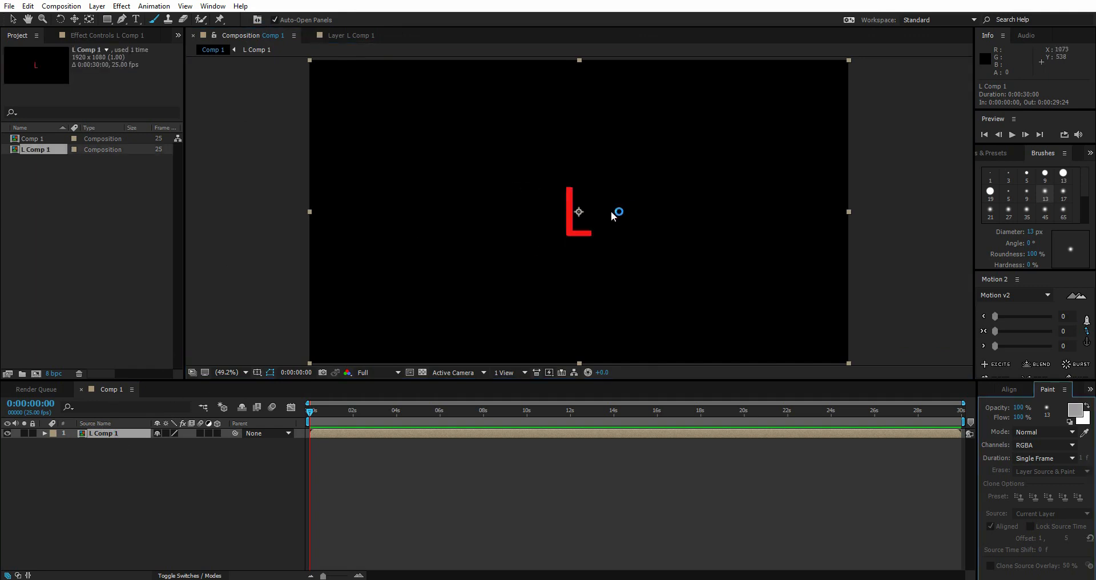
{"action": "left_click", "coordinate": [352, 34]}
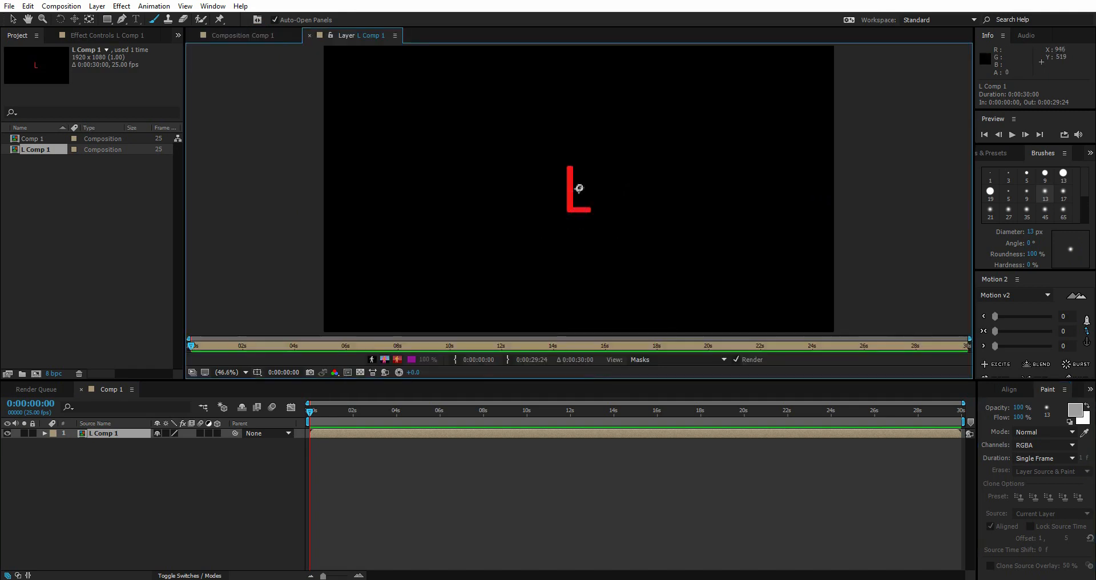
{"action": "mouse_move", "coordinate": [581, 238]}
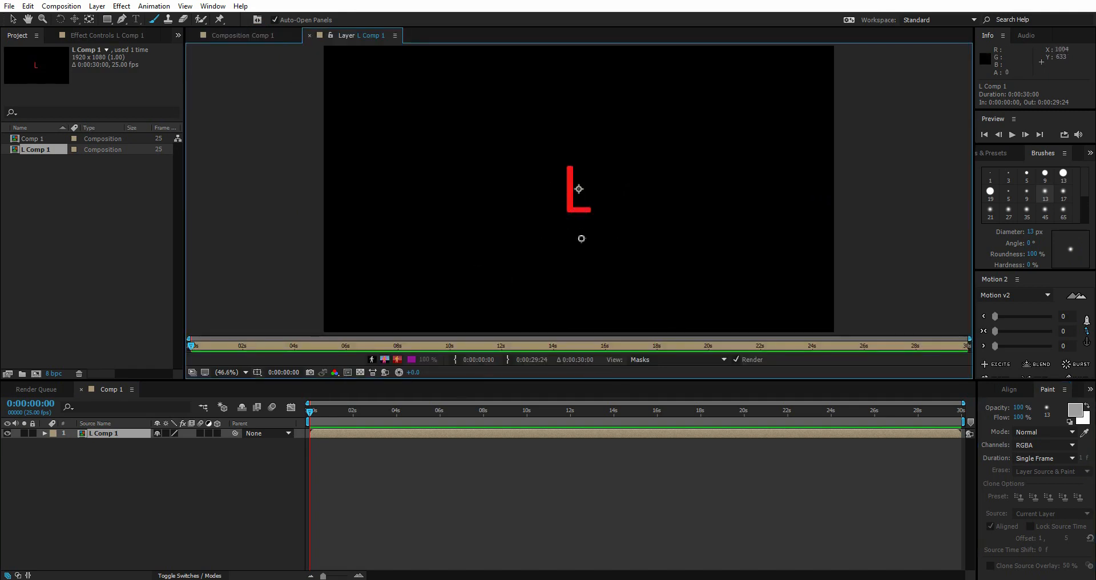
{"action": "mouse_move", "coordinate": [588, 177]}
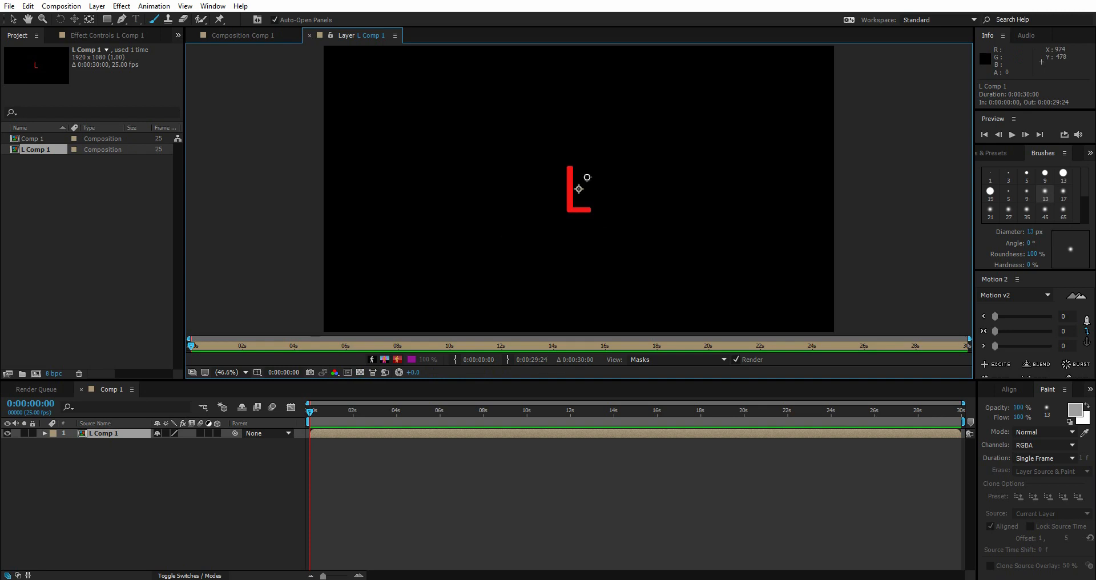
{"action": "mouse_move", "coordinate": [564, 181]}
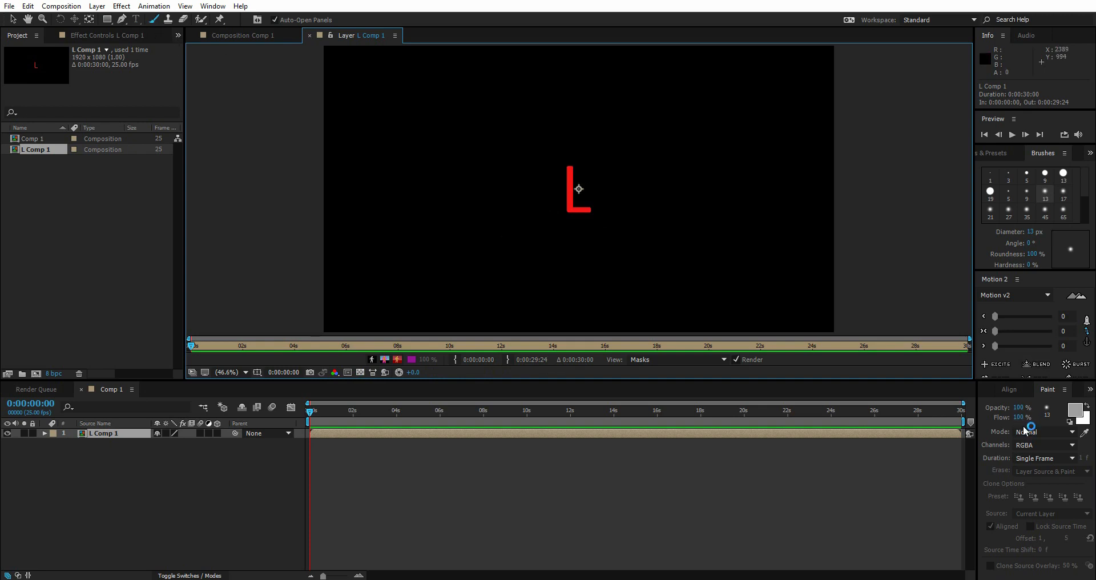
{"action": "mouse_move", "coordinate": [1034, 253]}
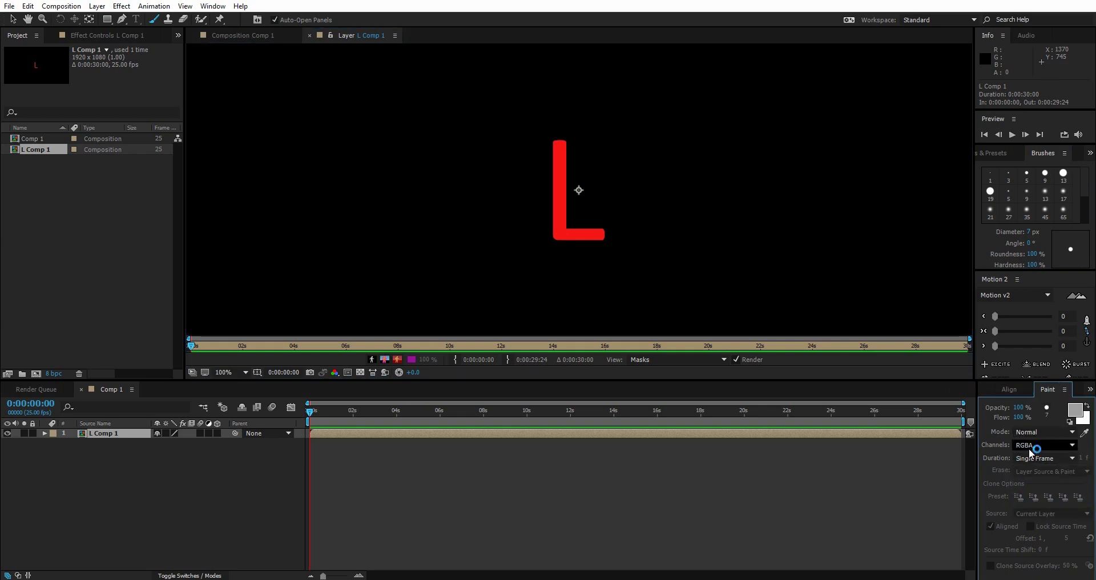
Paint white RGBA strokes over the L's stem and foot across several frames, then return to Comp 1.
{"action": "left_click", "coordinate": [1045, 446]}
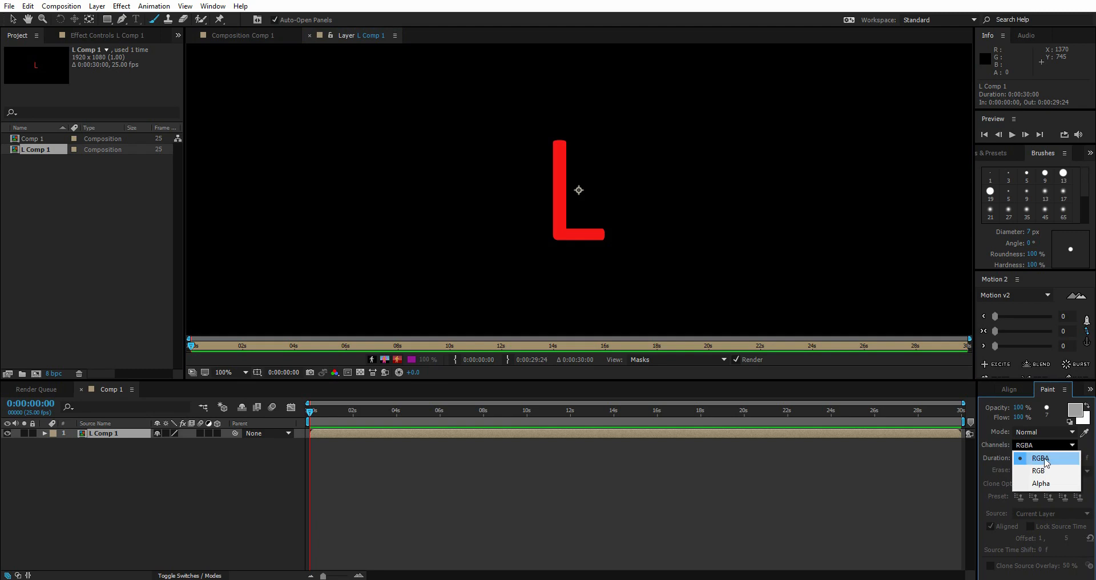
{"action": "left_click", "coordinate": [1040, 459]}
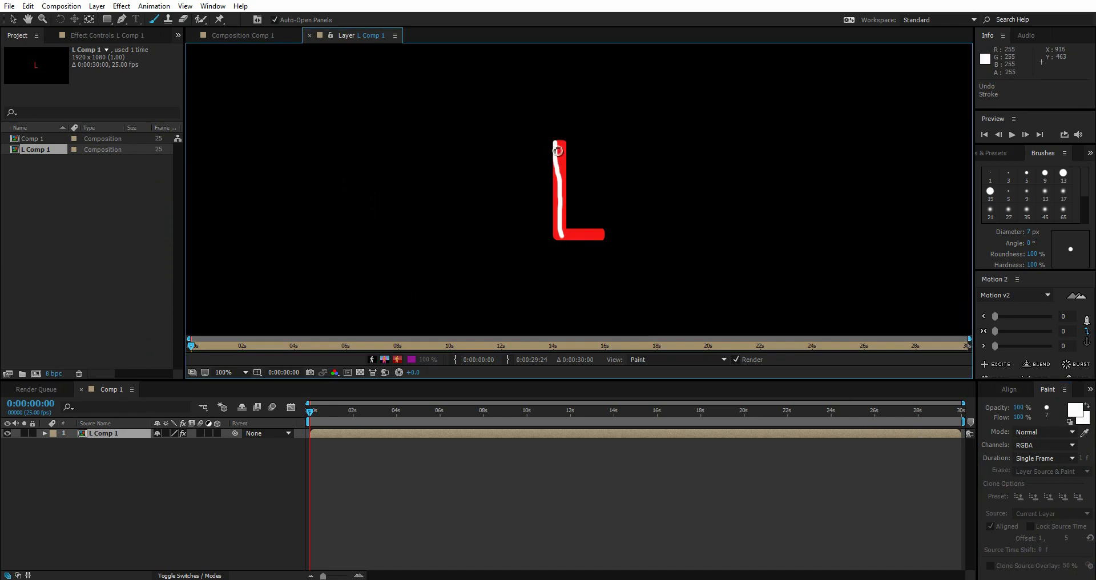
{"action": "left_click_drag", "start_coordinate": [559, 147], "coordinate": [561, 196]}
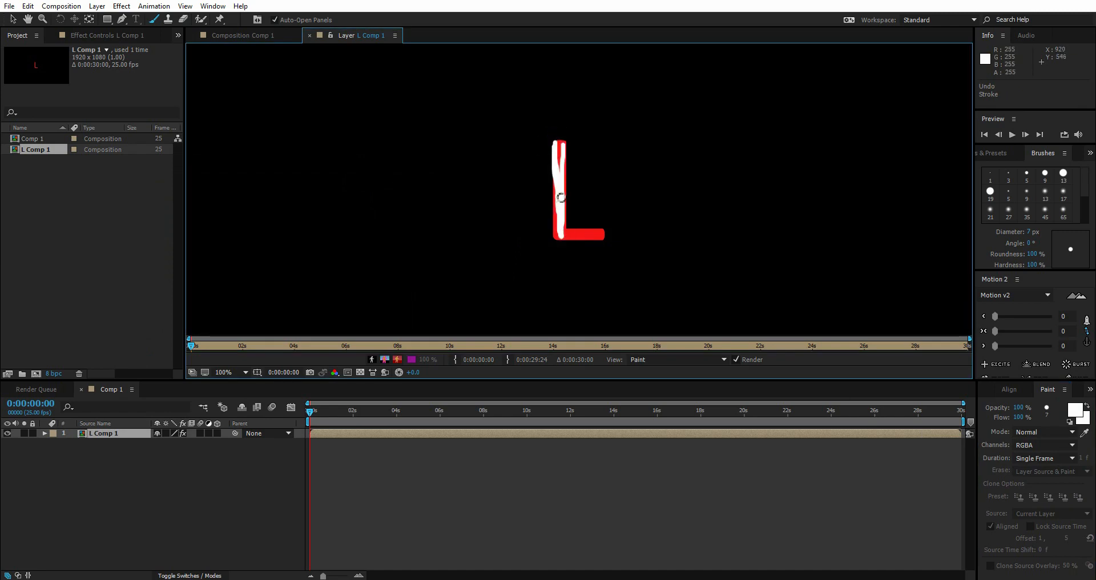
{"action": "left_click_drag", "start_coordinate": [560, 196], "coordinate": [561, 241]}
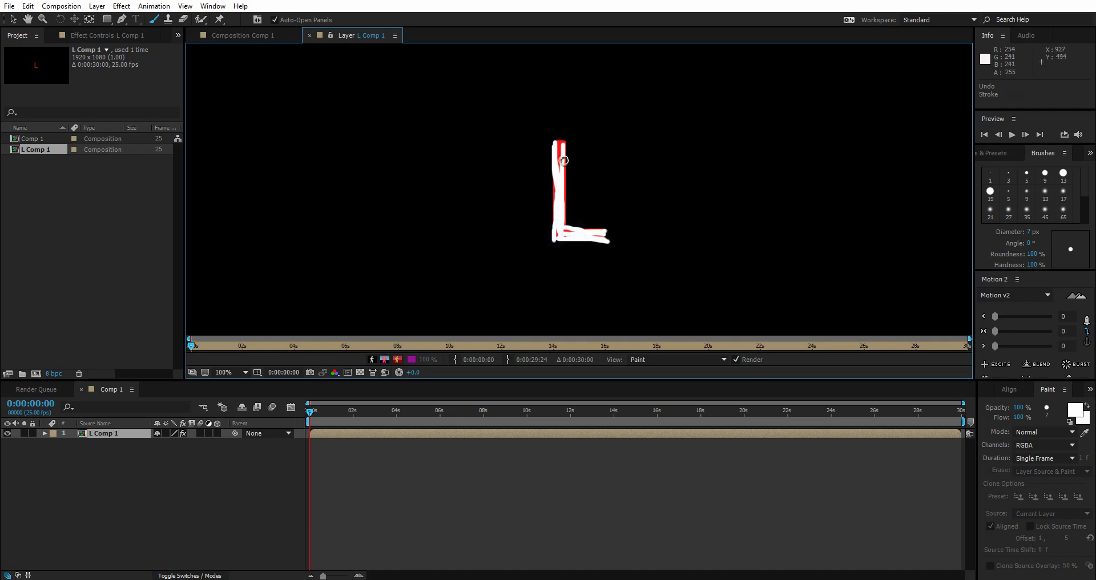
{"action": "left_click_drag", "start_coordinate": [563, 159], "coordinate": [563, 220]}
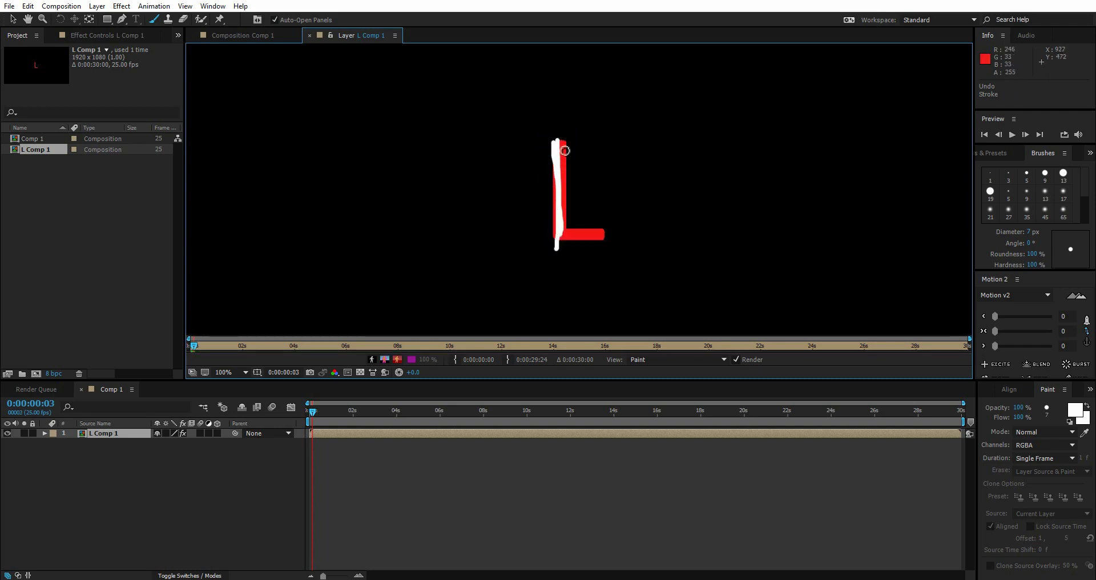
{"action": "left_click_drag", "start_coordinate": [563, 146], "coordinate": [560, 237]}
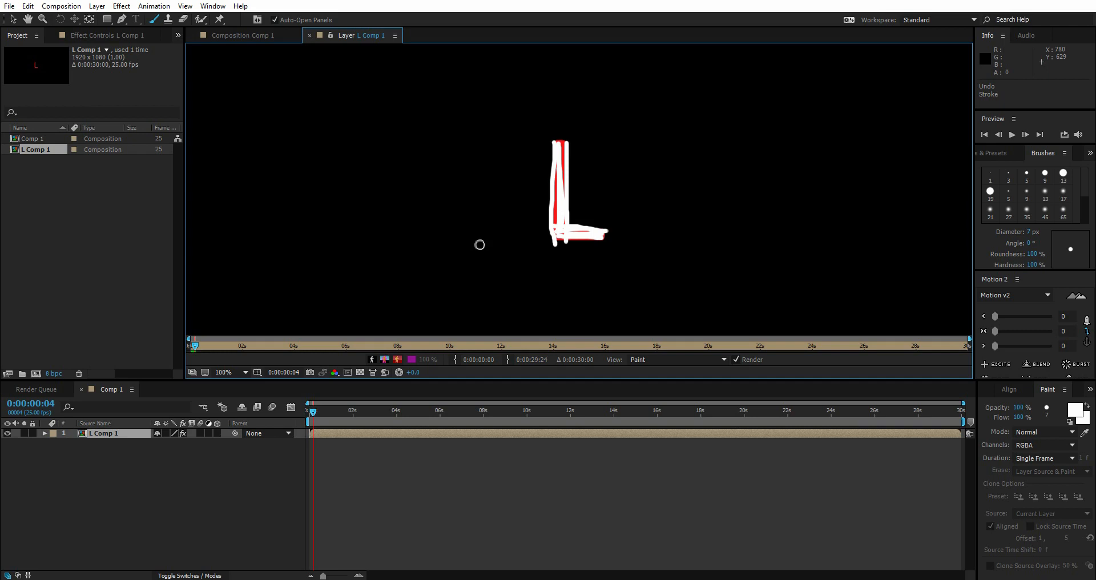
{"action": "mouse_move", "coordinate": [227, 48]}
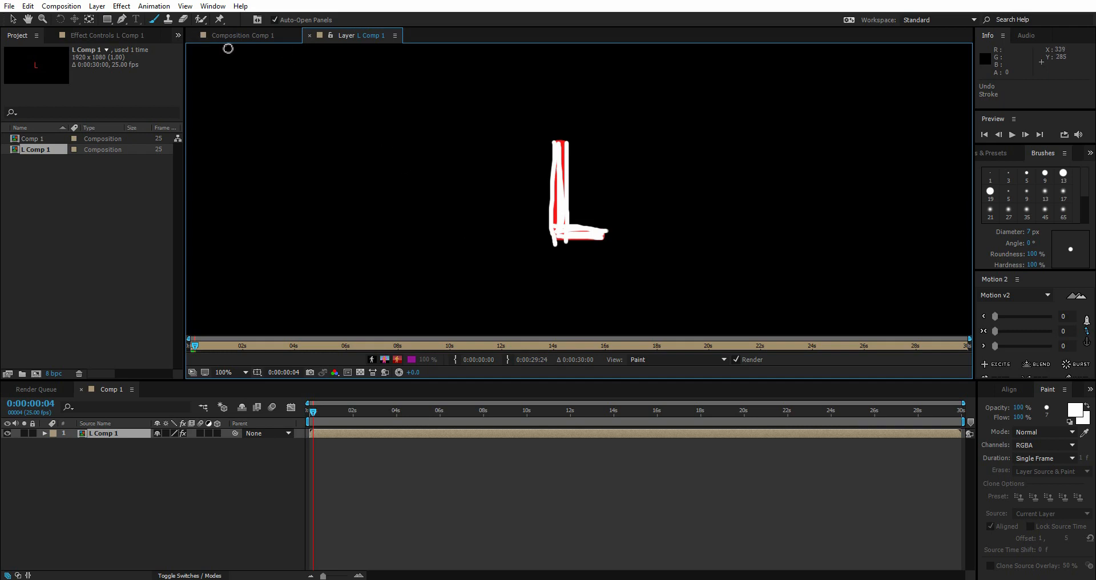
{"action": "left_click", "coordinate": [243, 35]}
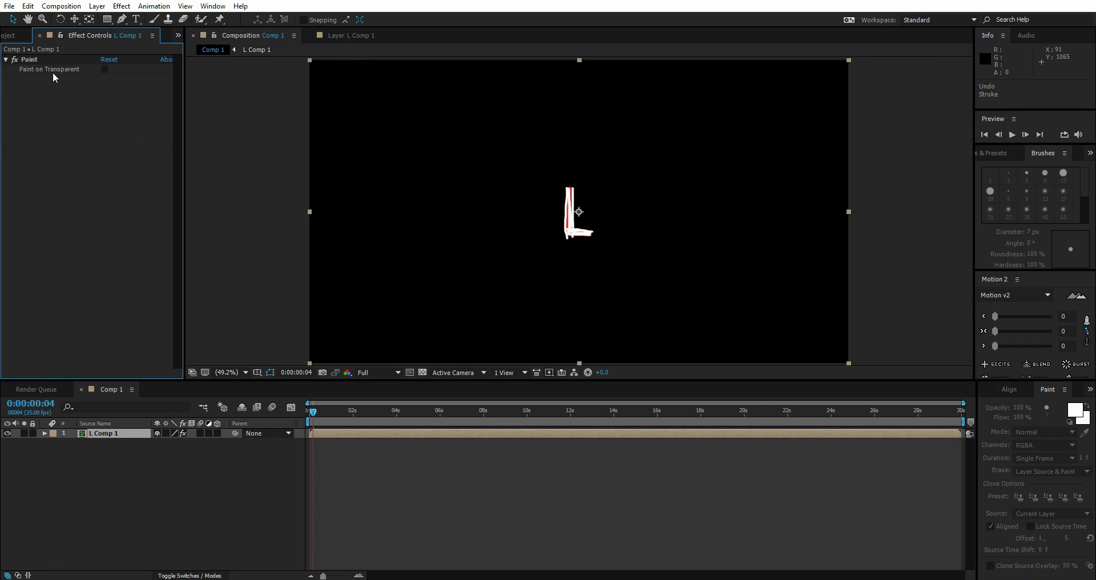
Show only the painted L strokes and rename Comp 1 to Comp and L Comp 1 to L.
{"action": "left_click", "coordinate": [104, 69]}
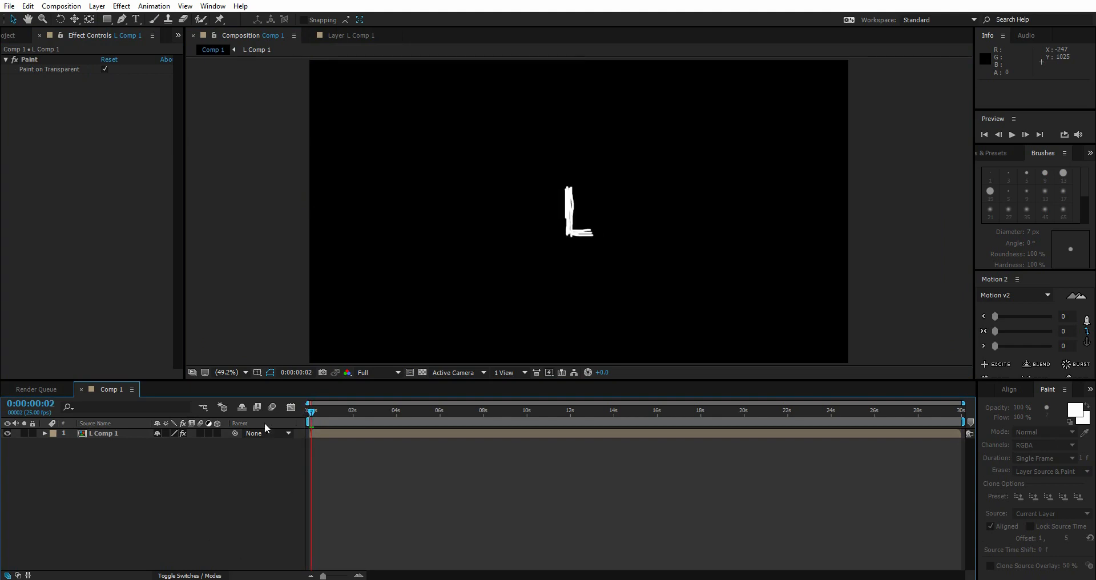
{"action": "left_click", "coordinate": [17, 35]}
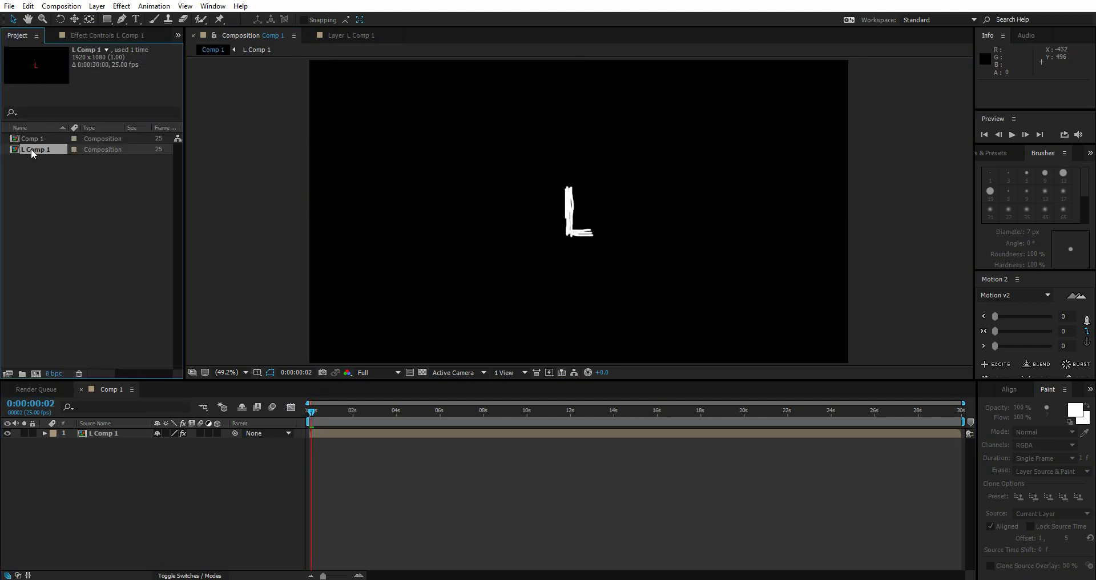
{"action": "left_click", "coordinate": [32, 138]}
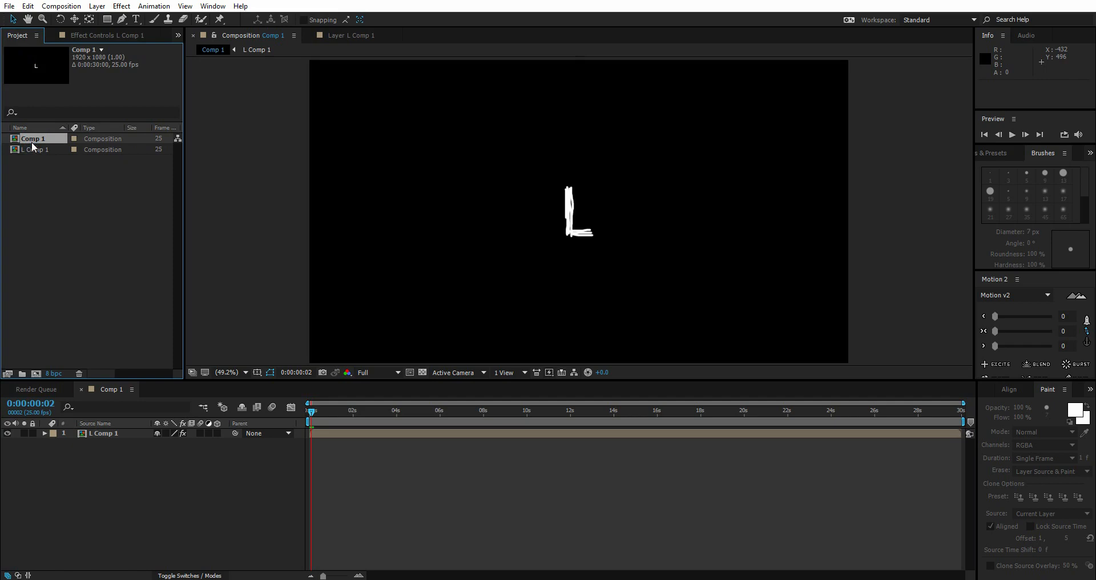
{"action": "left_click", "coordinate": [35, 149]}
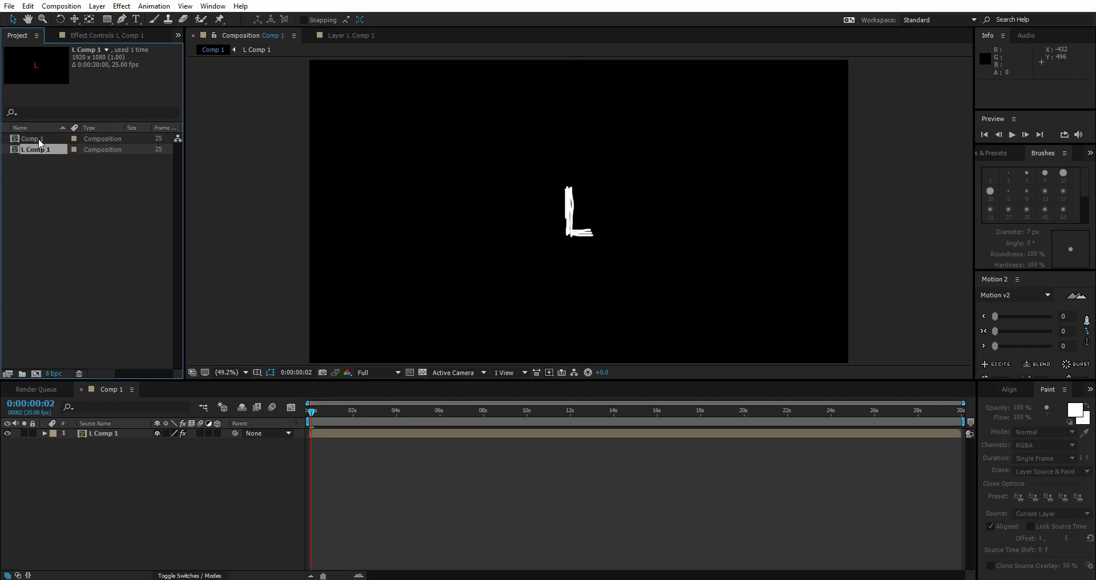
{"action": "double_click", "coordinate": [31, 137]}
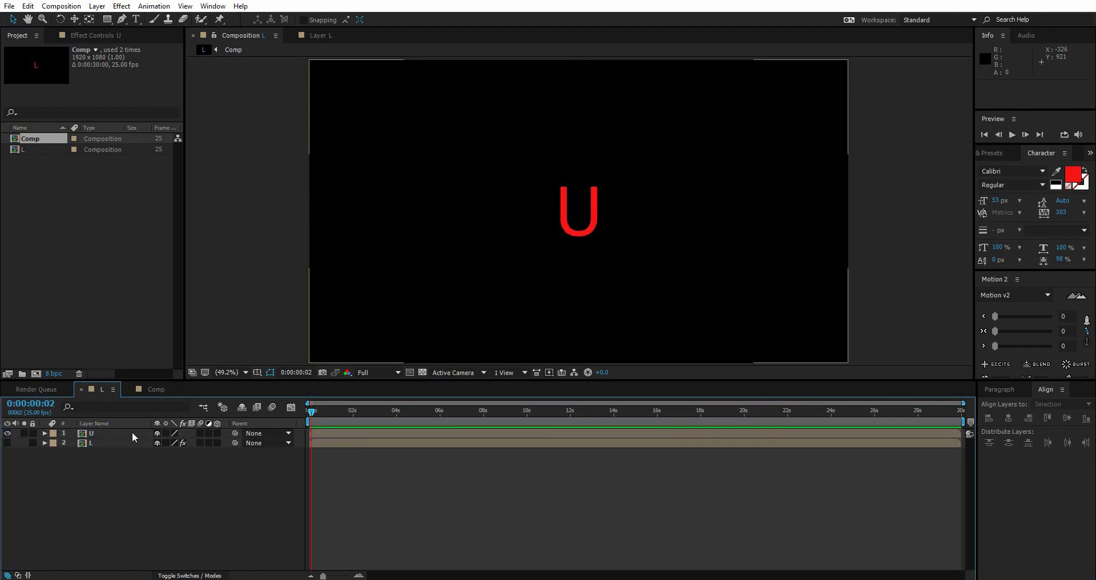
Open the U layer in the Layer panel and brush two white strokes over it.
{"action": "left_click", "coordinate": [90, 433]}
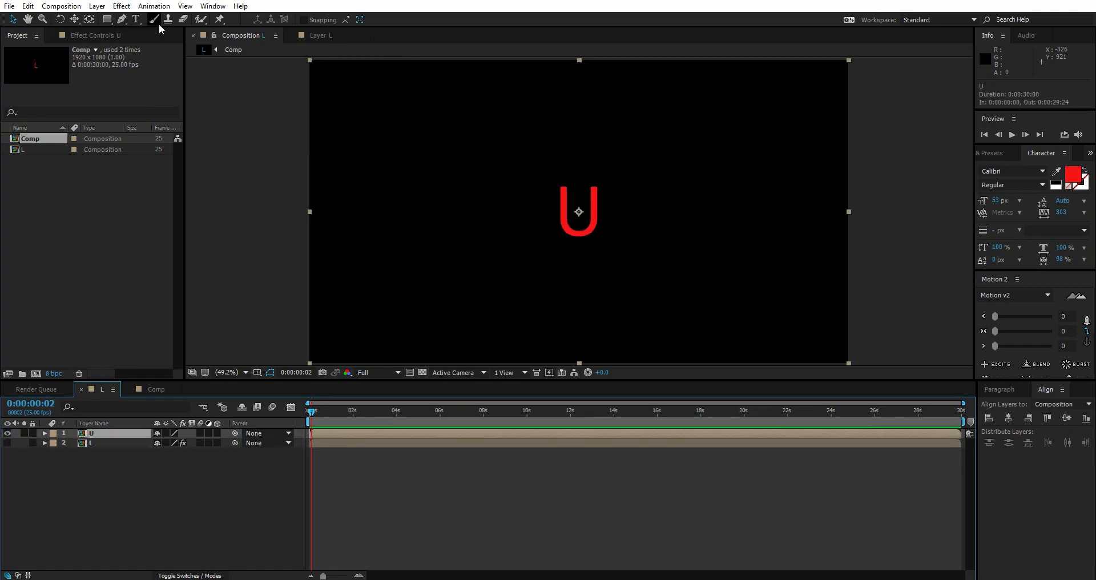
{"action": "left_click", "coordinate": [153, 19]}
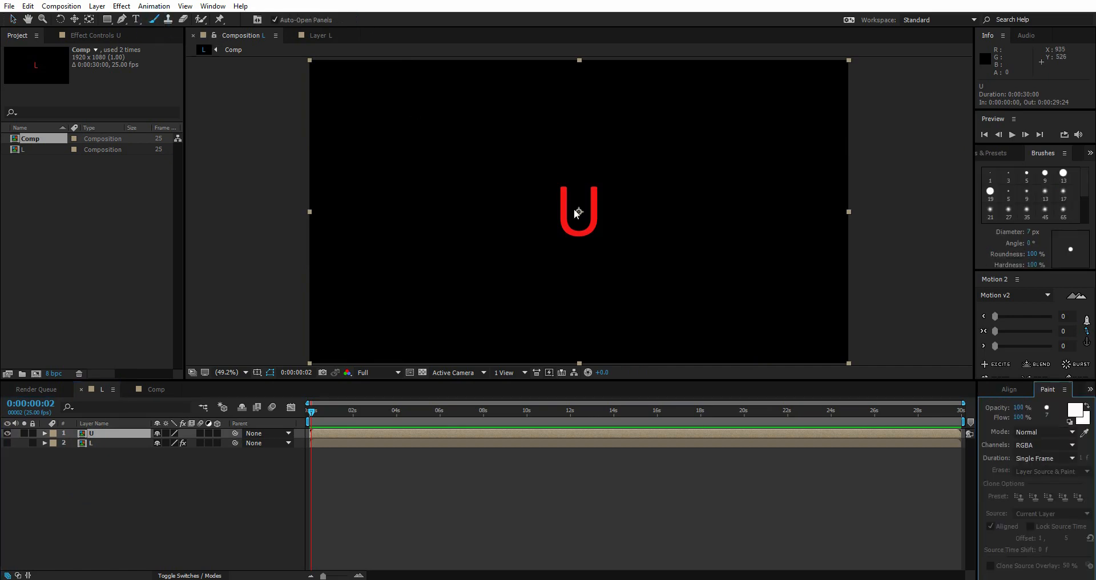
{"action": "double_click", "coordinate": [91, 433]}
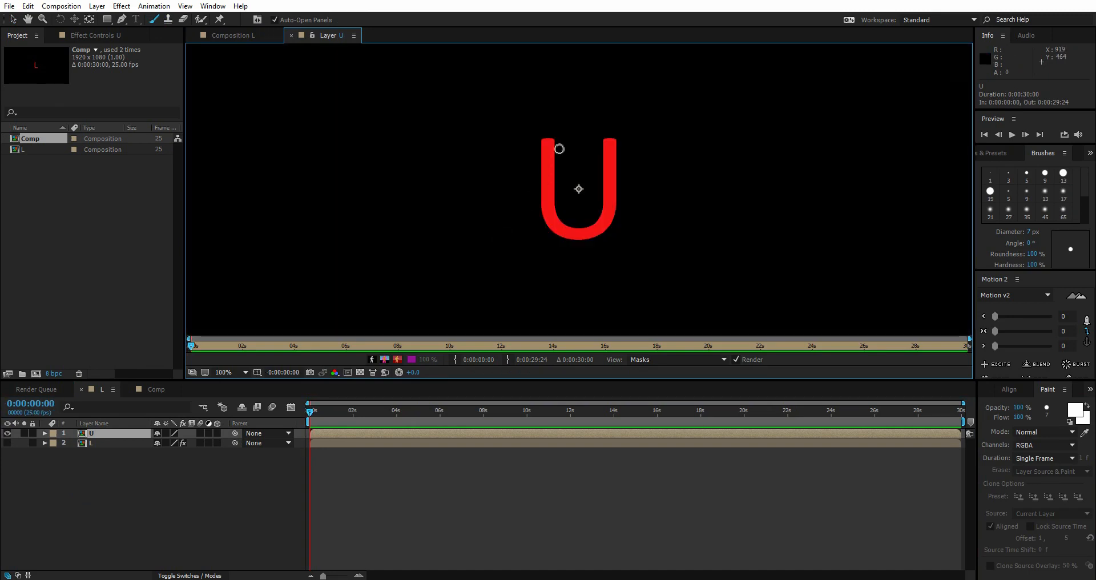
{"action": "left_click_drag", "start_coordinate": [559, 149], "coordinate": [603, 215]}
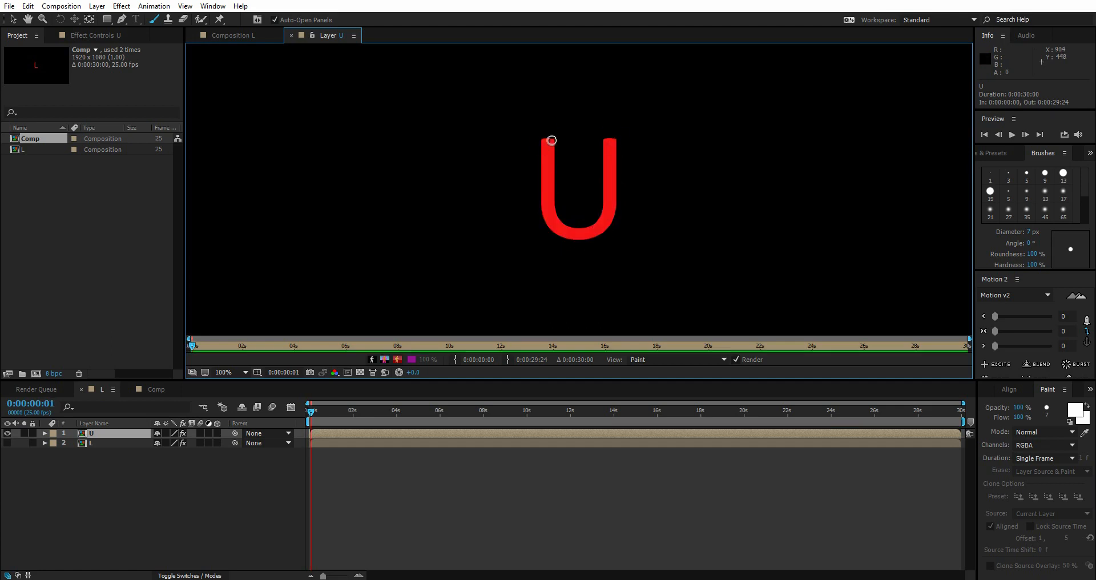
{"action": "left_click_drag", "start_coordinate": [551, 140], "coordinate": [611, 227]}
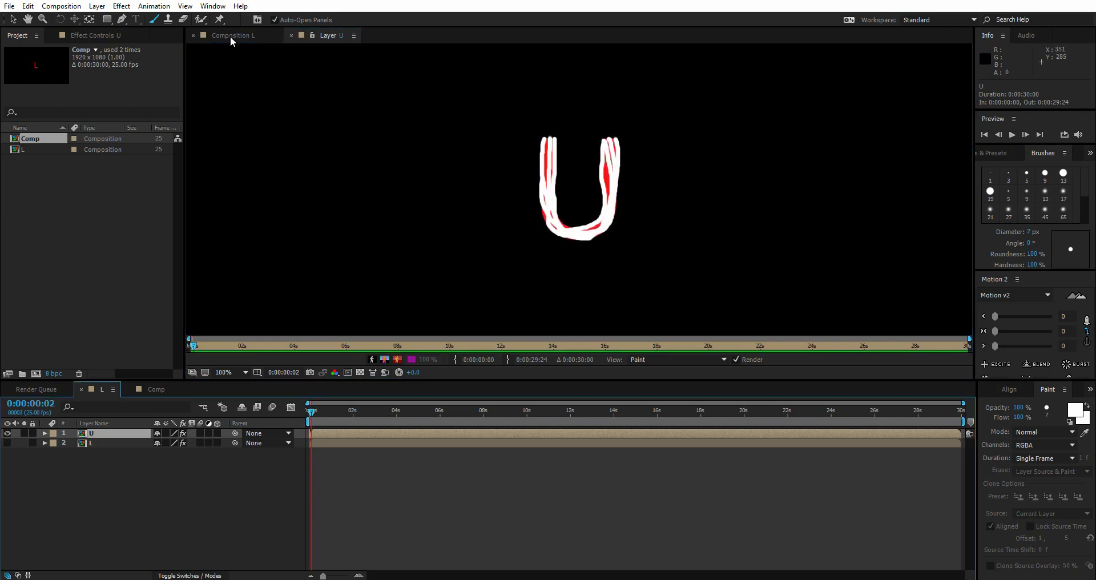
{"action": "left_click", "coordinate": [241, 34]}
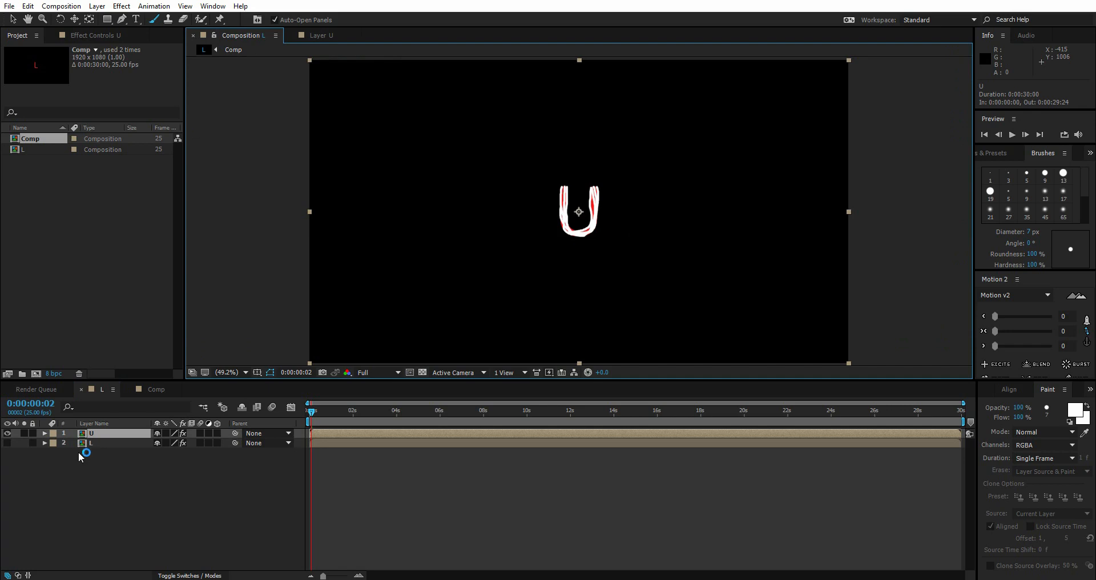
Enable Paint on Transparent in the U layer's Paint effect to hide the red letter.
{"action": "left_click", "coordinate": [102, 35]}
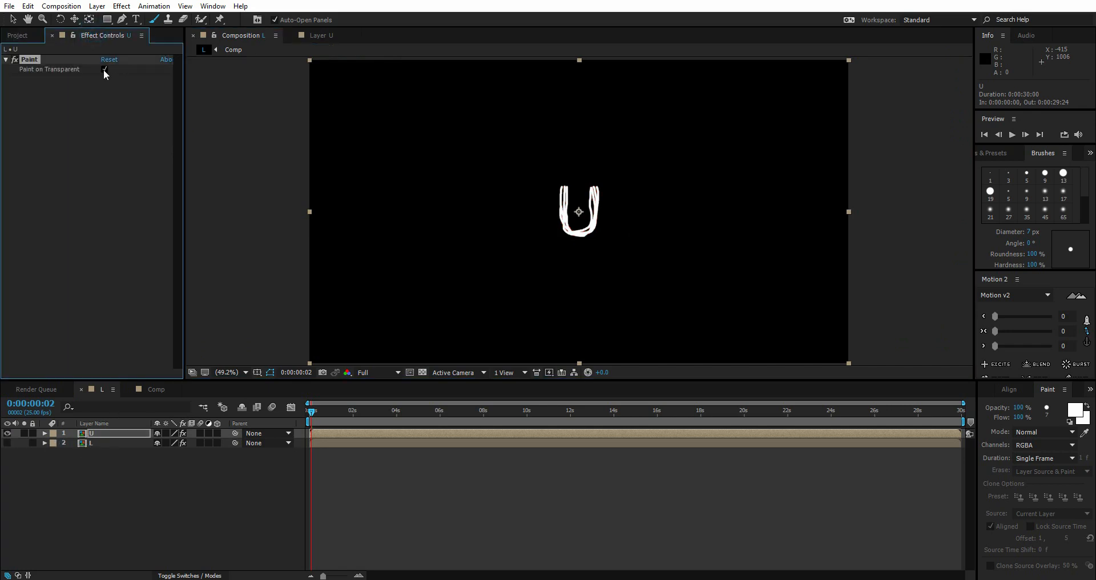
{"action": "left_click", "coordinate": [311, 410]}
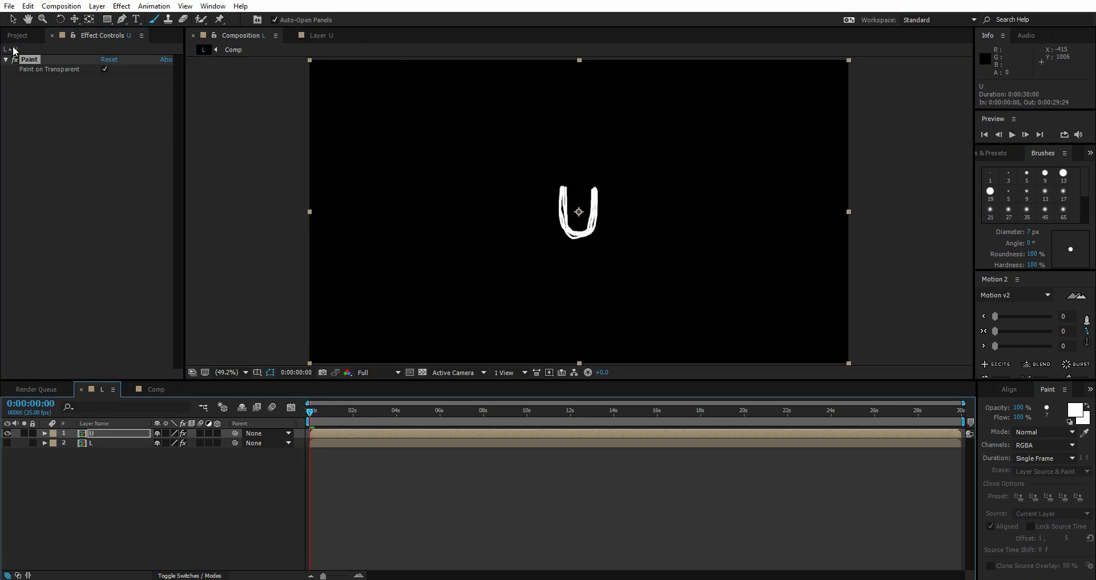
{"action": "left_click", "coordinate": [16, 35]}
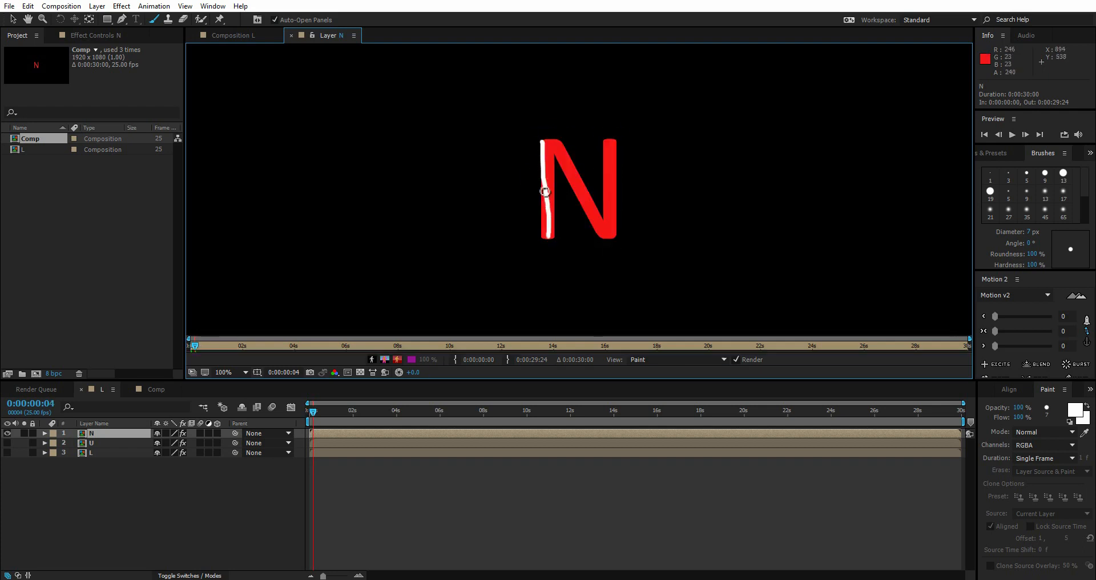
Brush white strokes over the N and down the new red A letter.
{"action": "left_click_drag", "start_coordinate": [545, 191], "coordinate": [617, 151]}
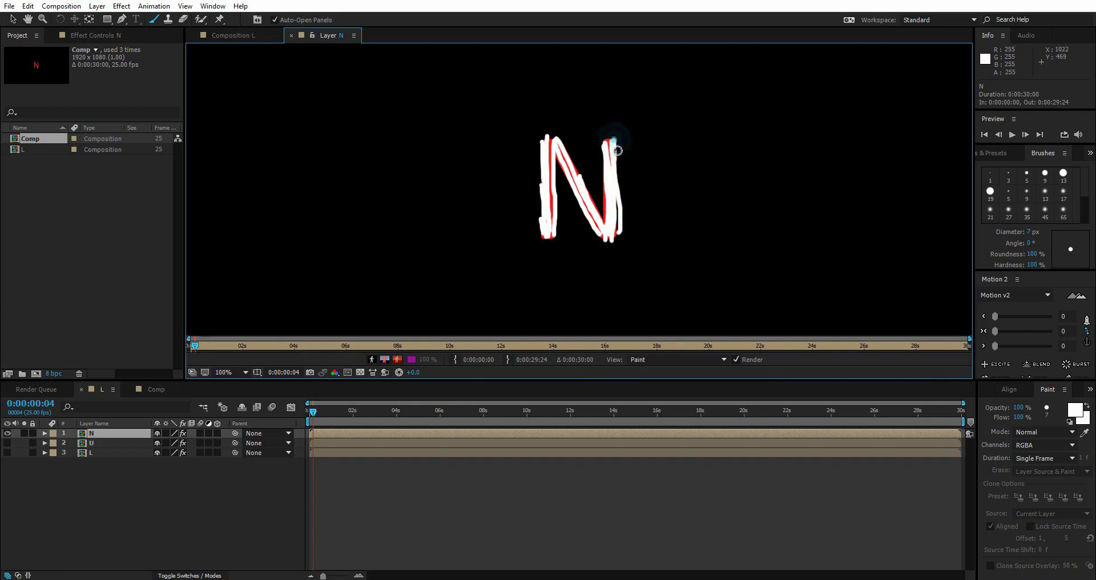
{"action": "left_click", "coordinate": [241, 34]}
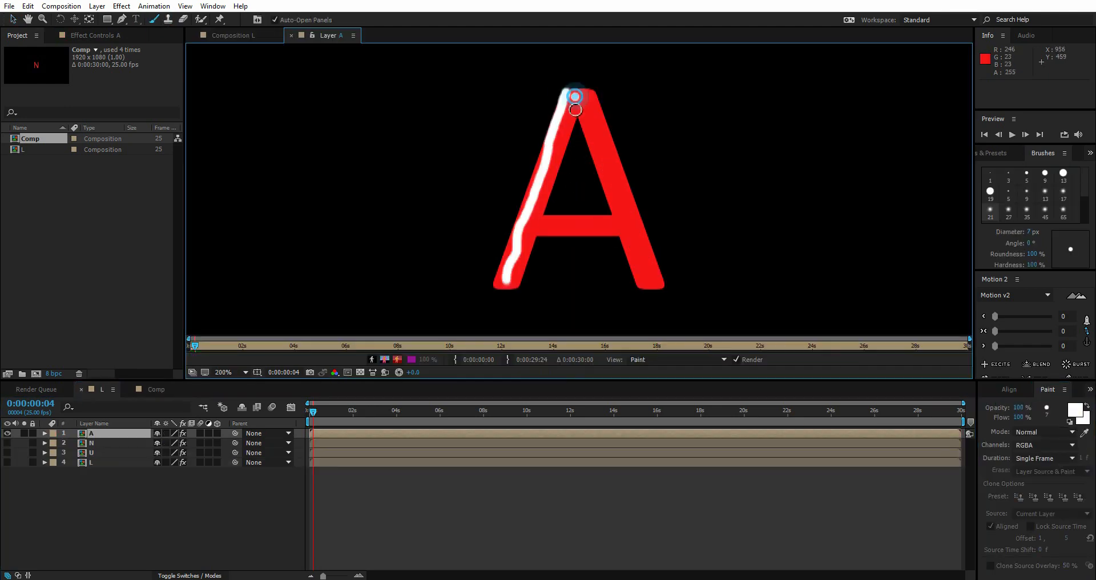
{"action": "left_click_drag", "start_coordinate": [573, 97], "coordinate": [584, 300]}
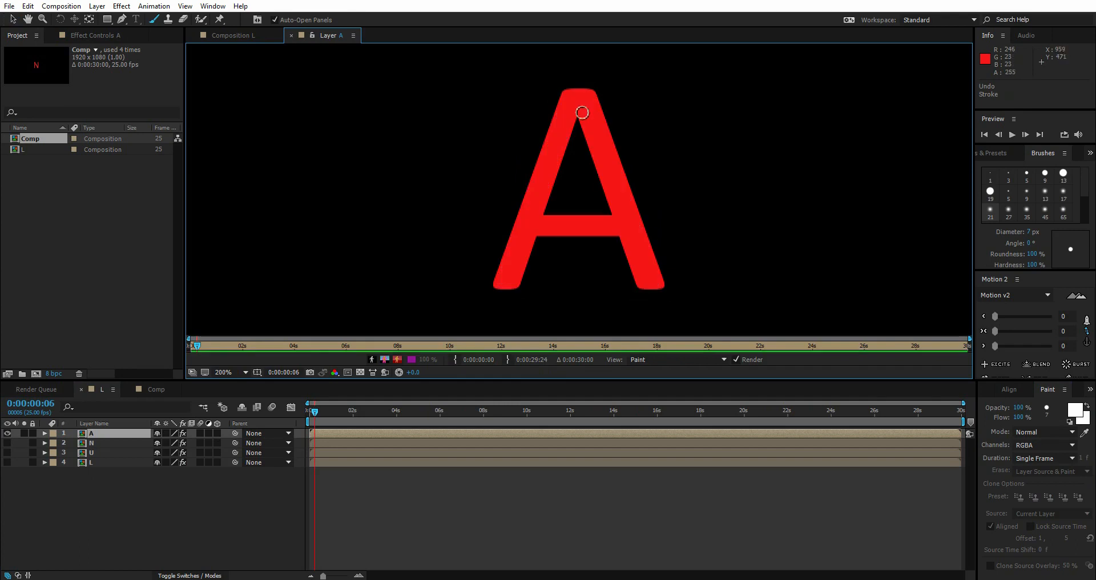
{"action": "mouse_move", "coordinate": [572, 94]}
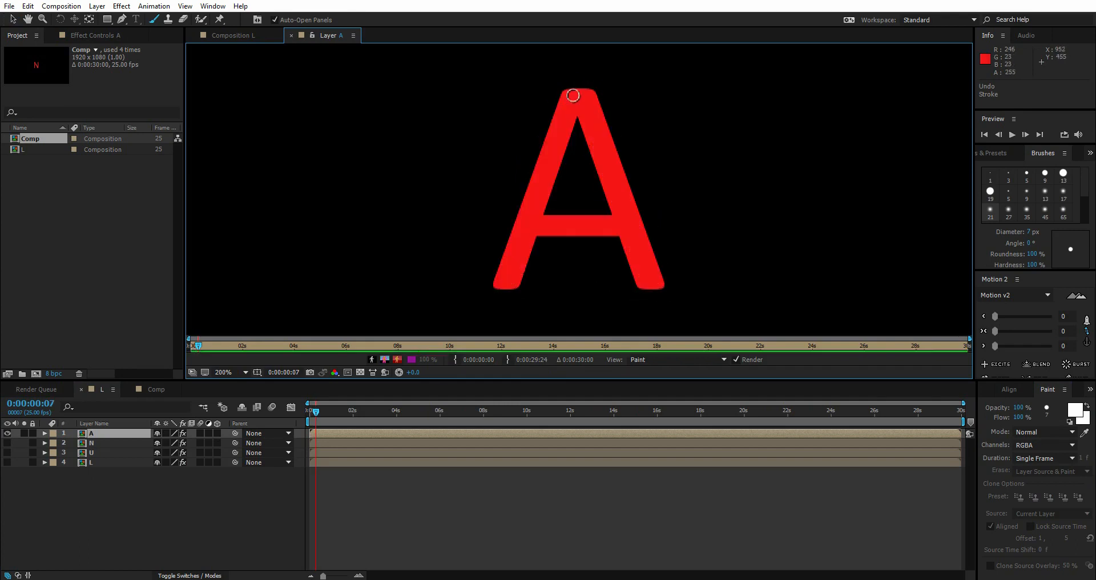
{"action": "left_click", "coordinate": [312, 409]}
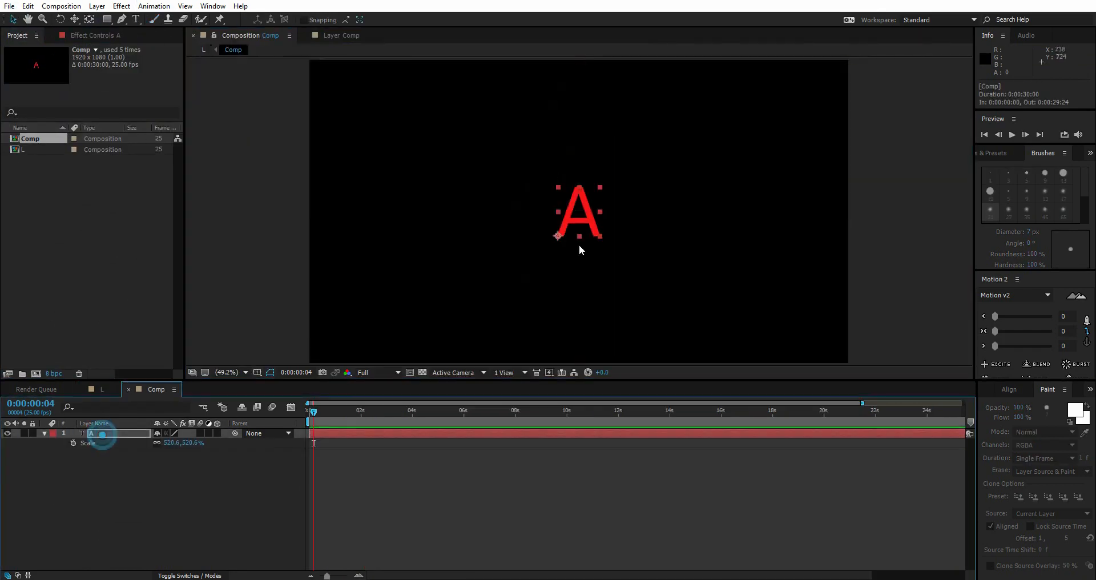
Select the R layer, brush a white stroke along the R, and return to Comp.
{"action": "left_click", "coordinate": [102, 389]}
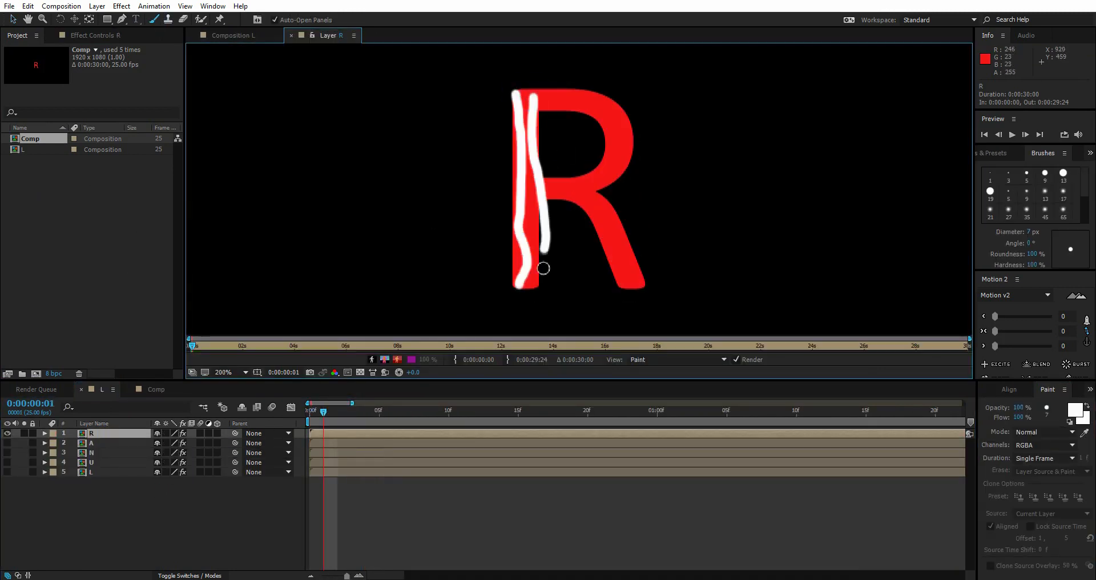
{"action": "left_click_drag", "start_coordinate": [542, 268], "coordinate": [610, 214]}
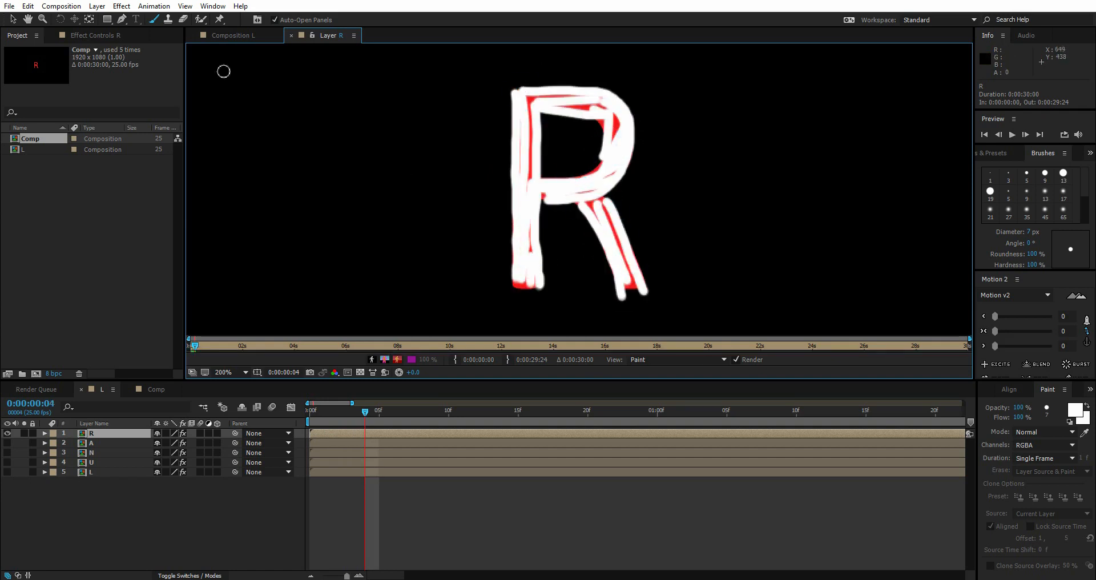
{"action": "left_click", "coordinate": [238, 35]}
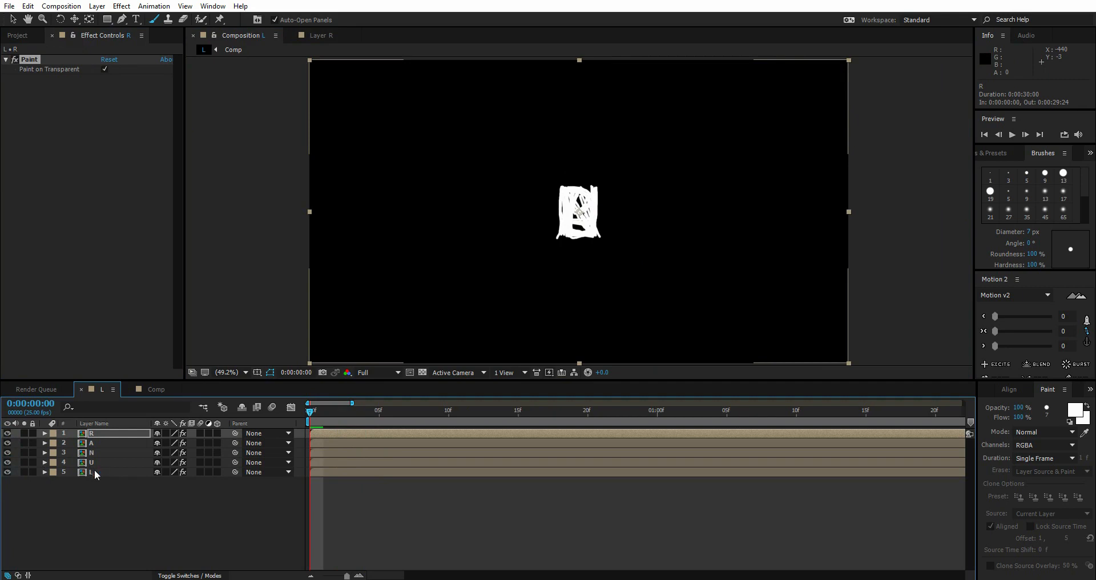
Show only the L layer, end the work area at frame 5, and add L to the render queue.
{"action": "left_click", "coordinate": [7, 433]}
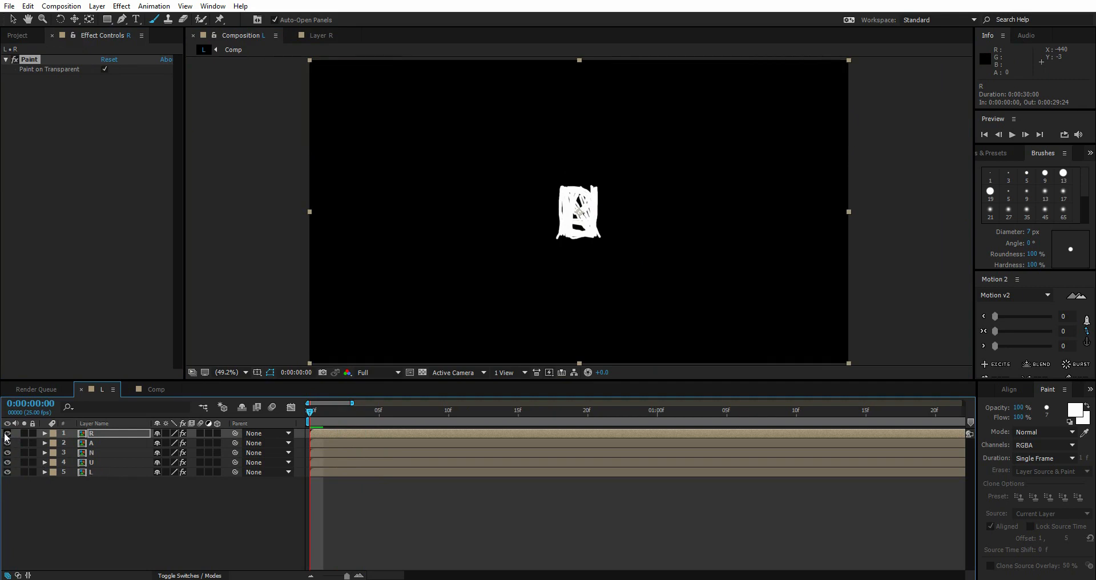
{"action": "left_click_drag", "start_coordinate": [313, 411], "coordinate": [353, 418]}
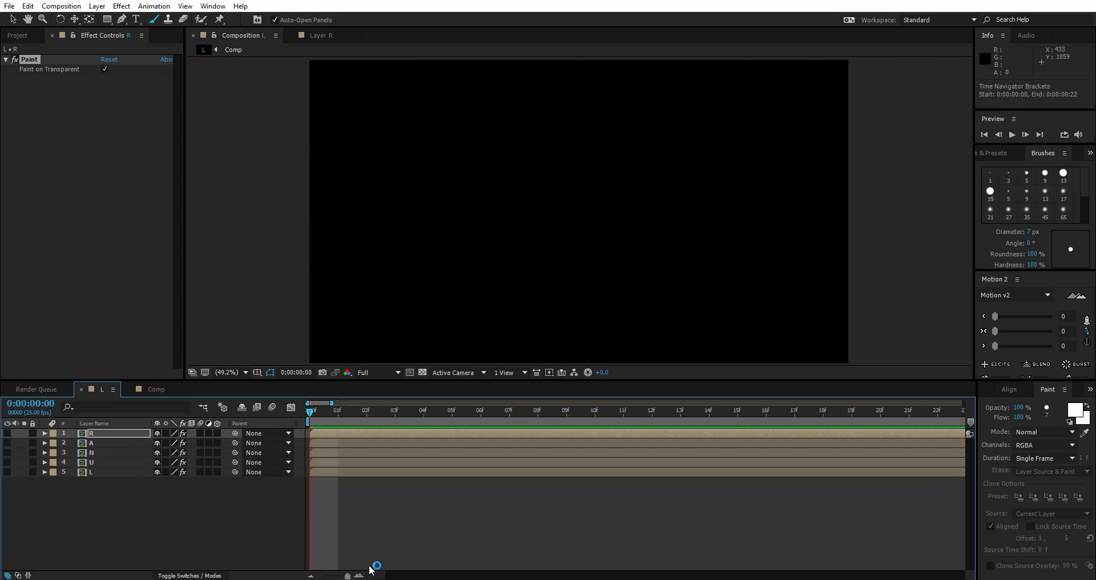
{"action": "mouse_move", "coordinate": [329, 422]}
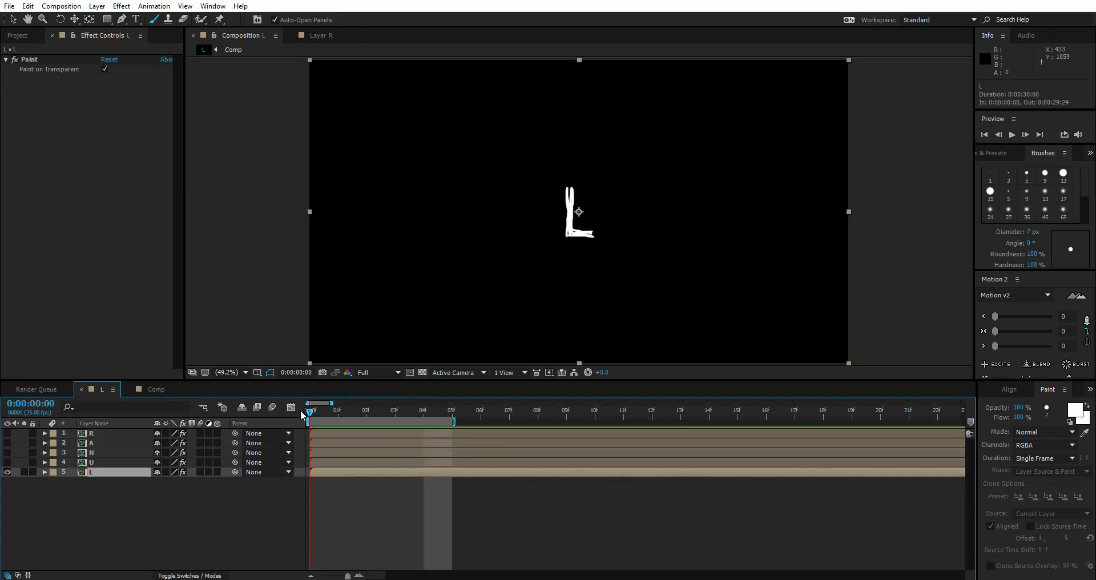
{"action": "left_click", "coordinate": [449, 409]}
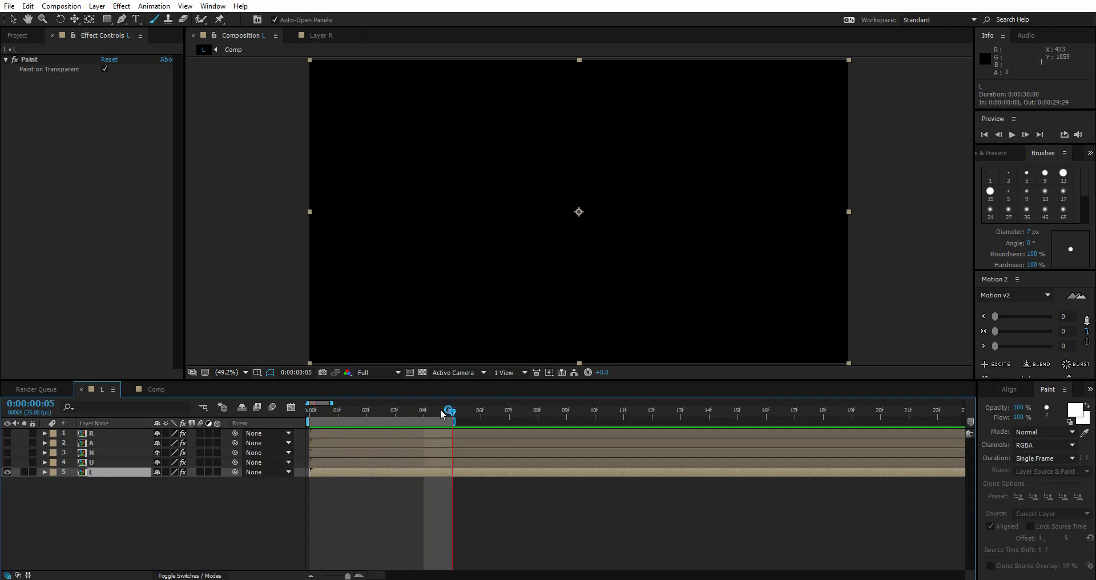
{"action": "left_click", "coordinate": [422, 411]}
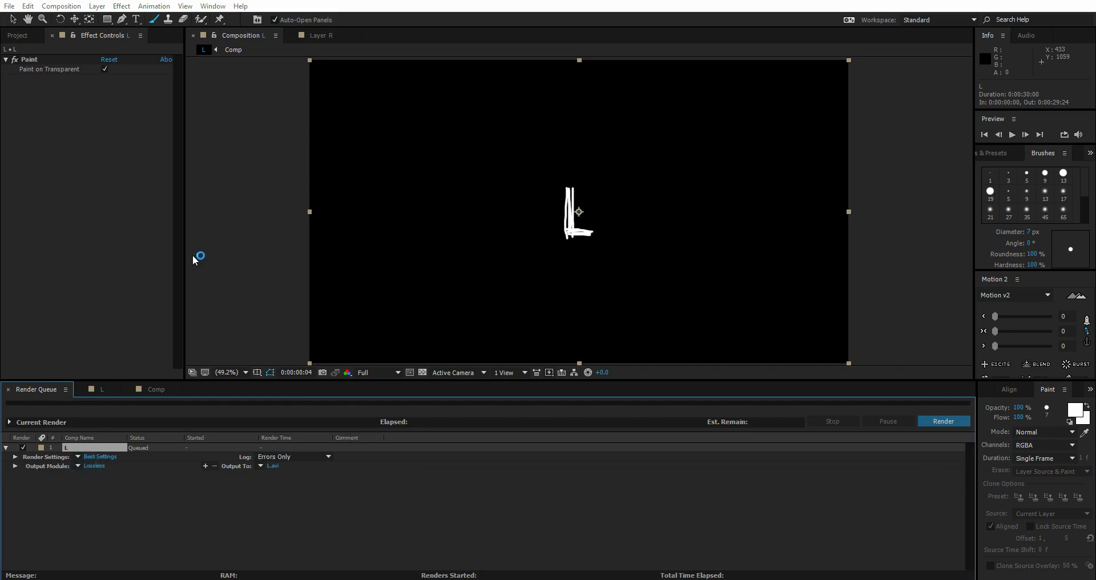
Render the L composition as an AVI with RGB + Alpha channels.
{"action": "left_click", "coordinate": [94, 465]}
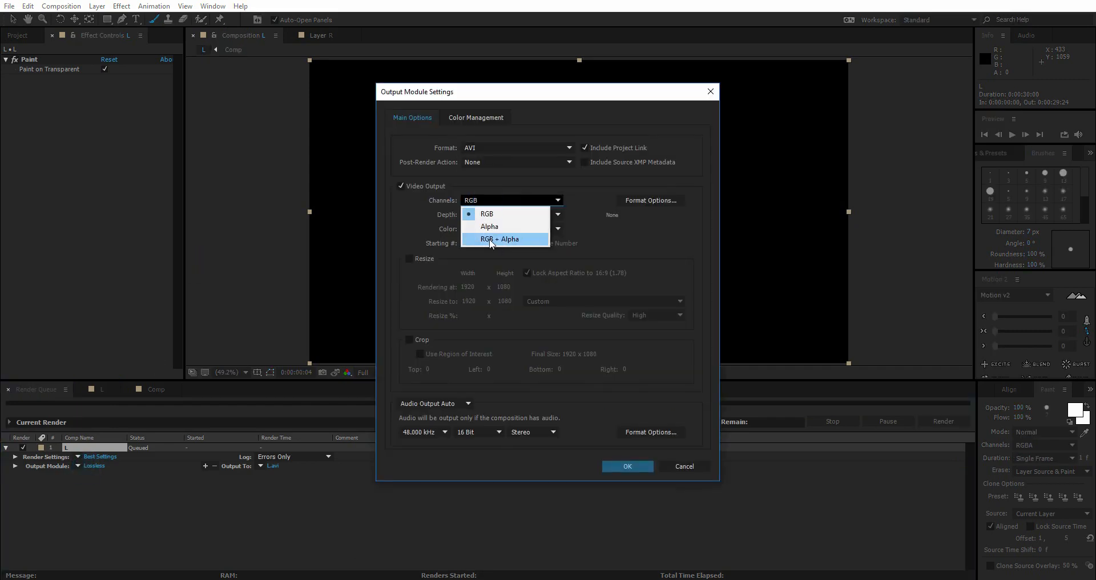
{"action": "left_click", "coordinate": [498, 239]}
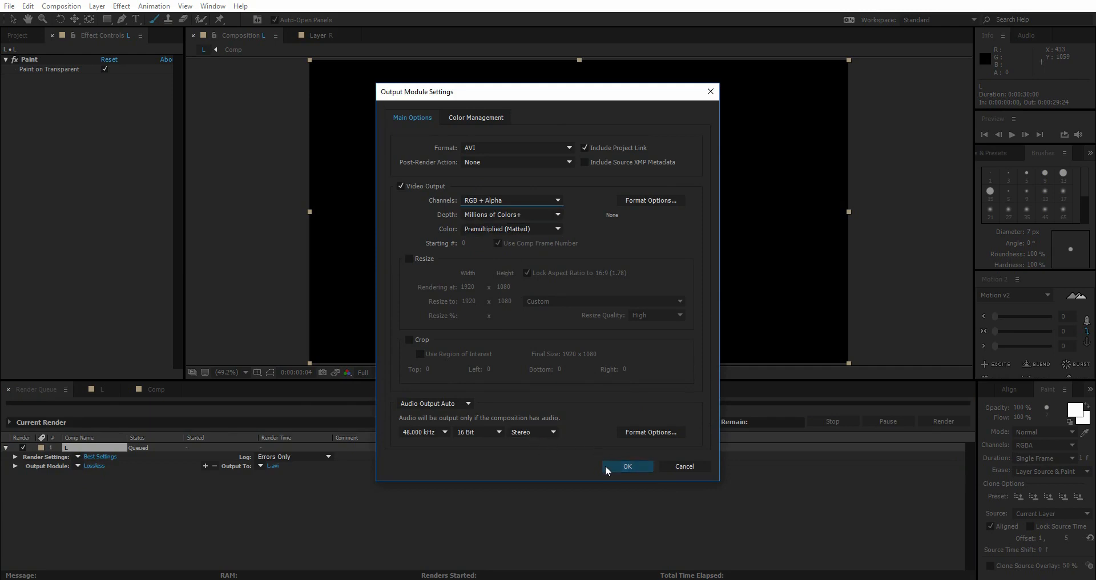
{"action": "left_click", "coordinate": [627, 465]}
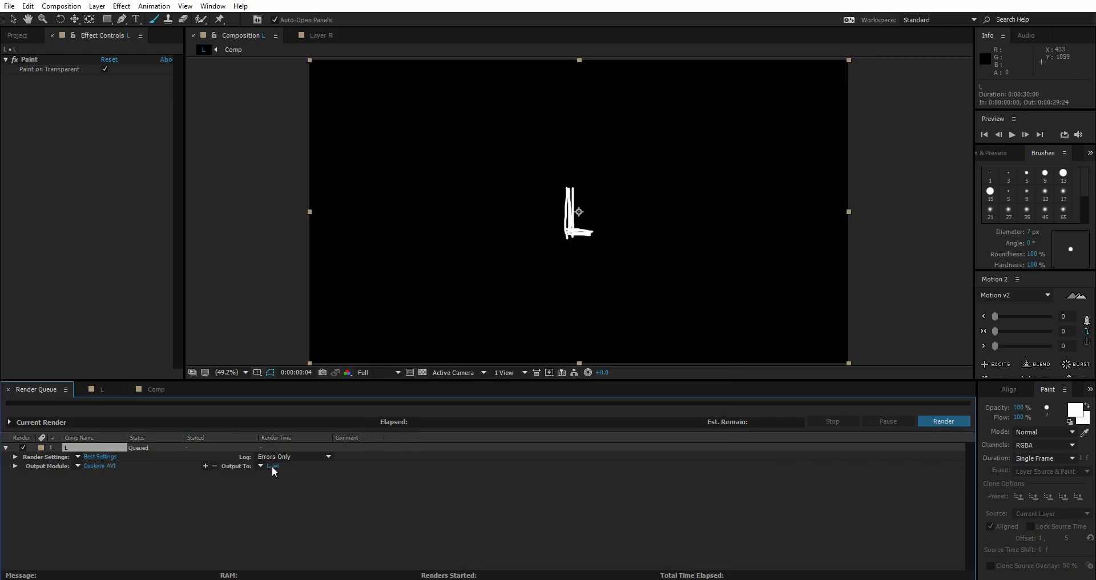
{"action": "left_click", "coordinate": [943, 421]}
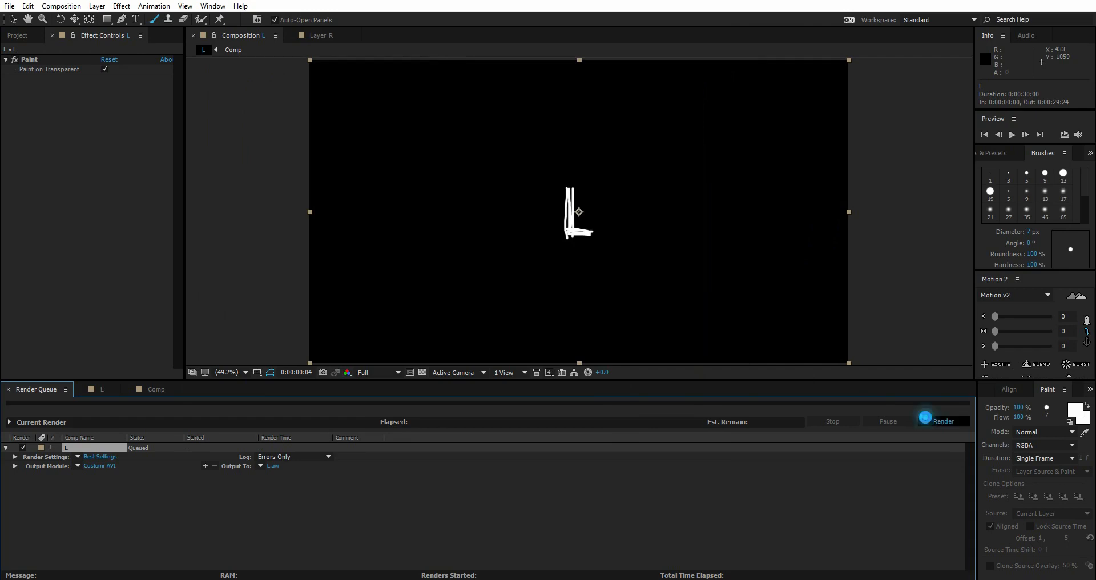
Show U, hide L, and render the U composition with an alpha channel.
{"action": "left_click", "coordinate": [942, 420]}
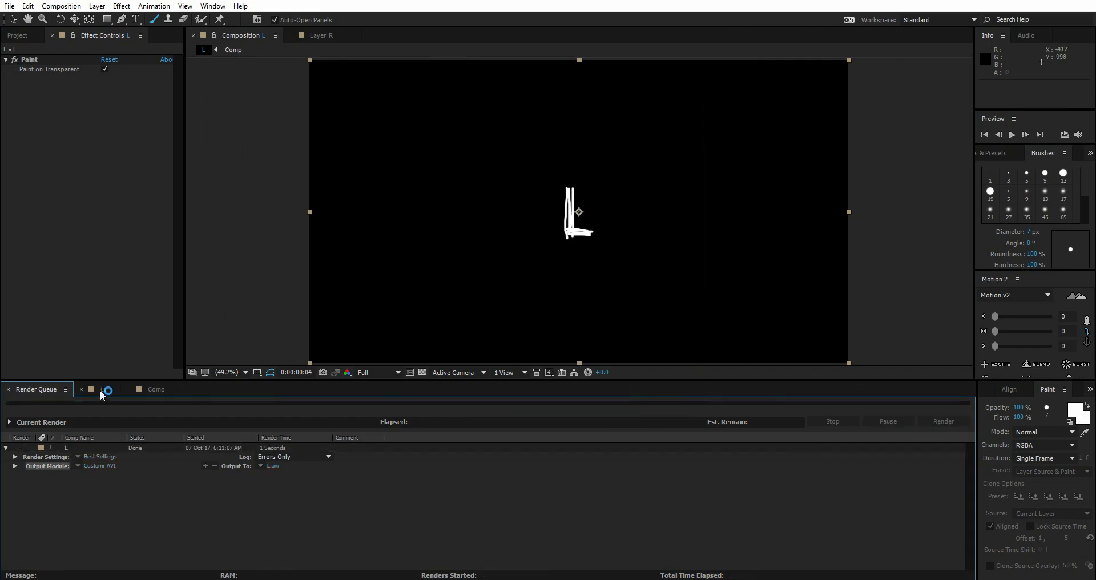
{"action": "left_click", "coordinate": [102, 390]}
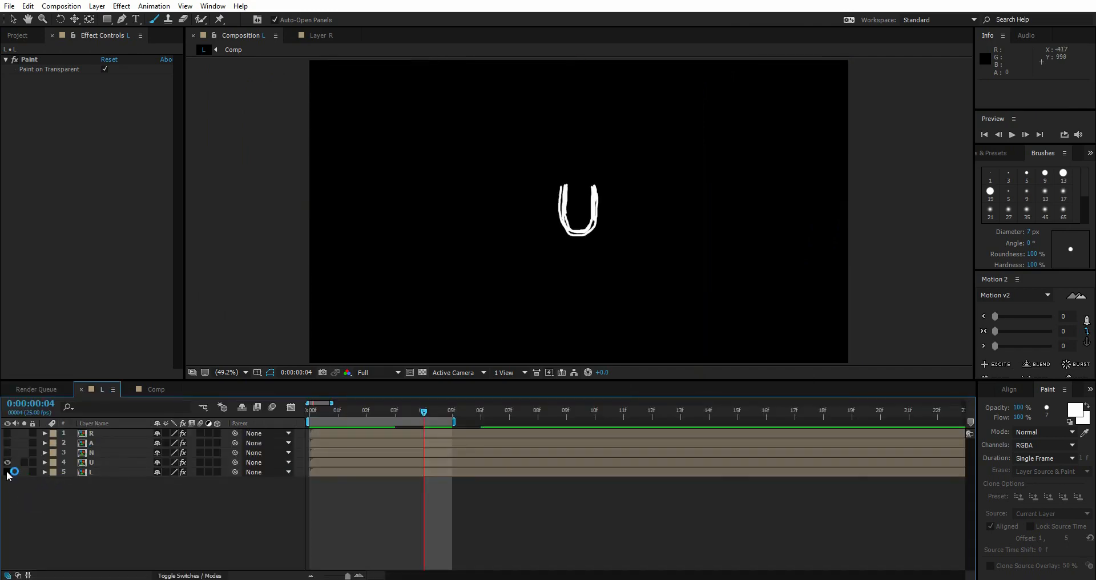
{"action": "left_click", "coordinate": [7, 471]}
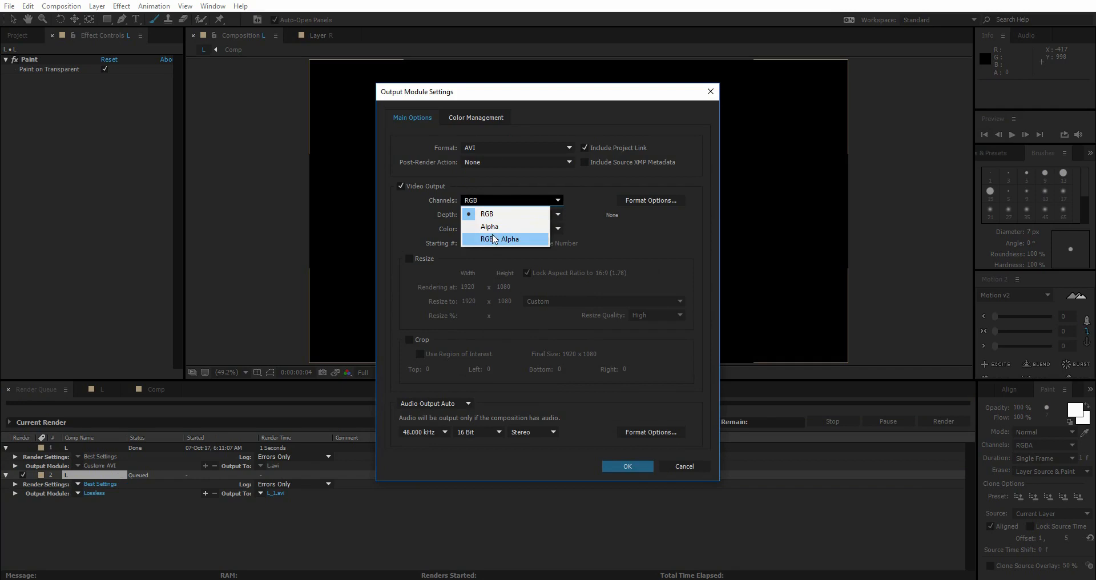
{"action": "left_click", "coordinate": [626, 465]}
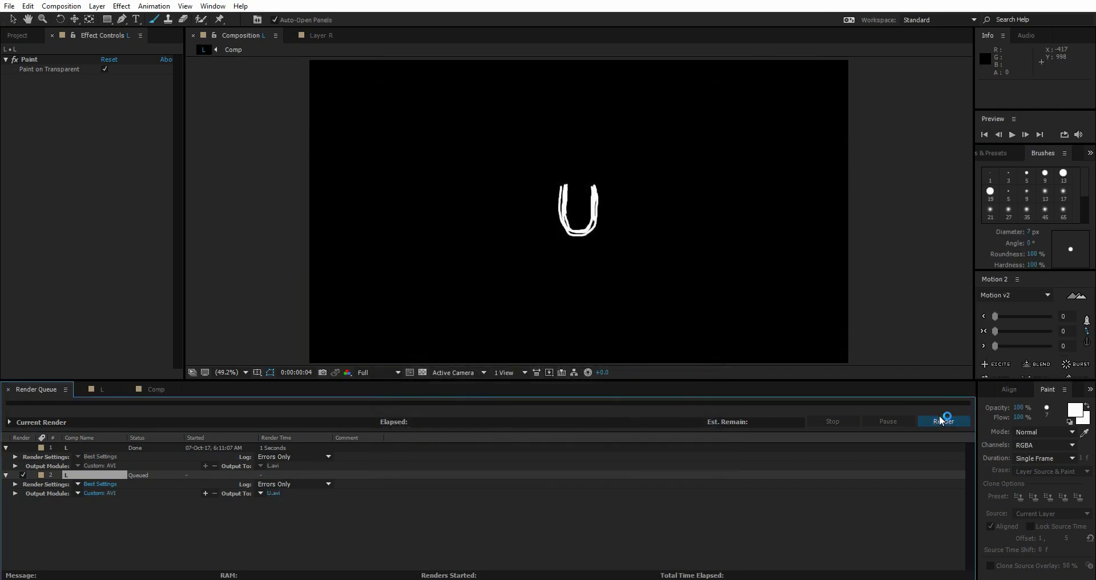
{"action": "left_click", "coordinate": [942, 420]}
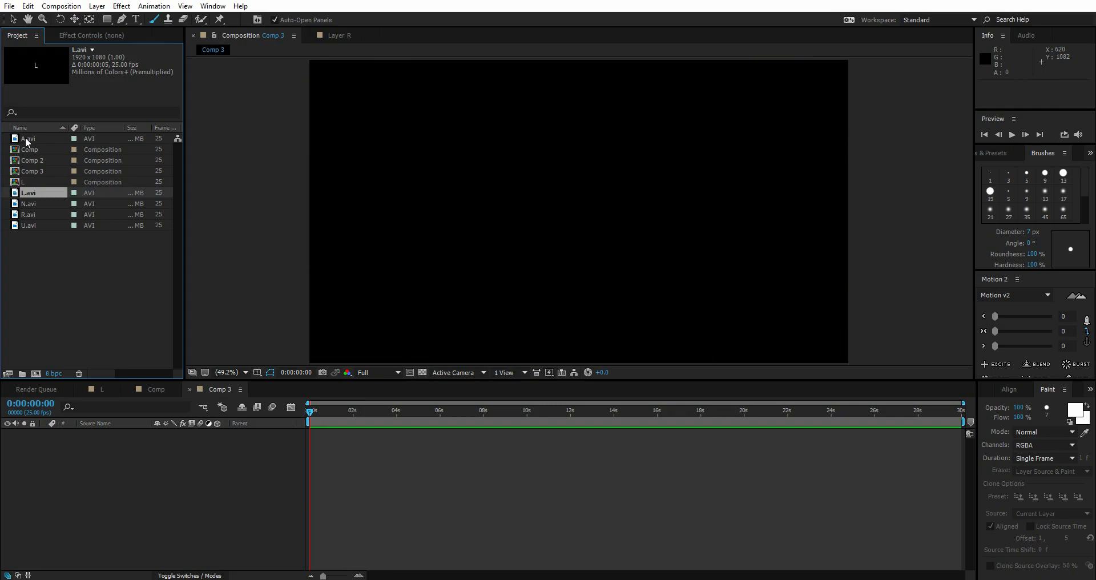
Set A.avi's footage interpretation to loop 200 times.
{"action": "left_click", "coordinate": [28, 138]}
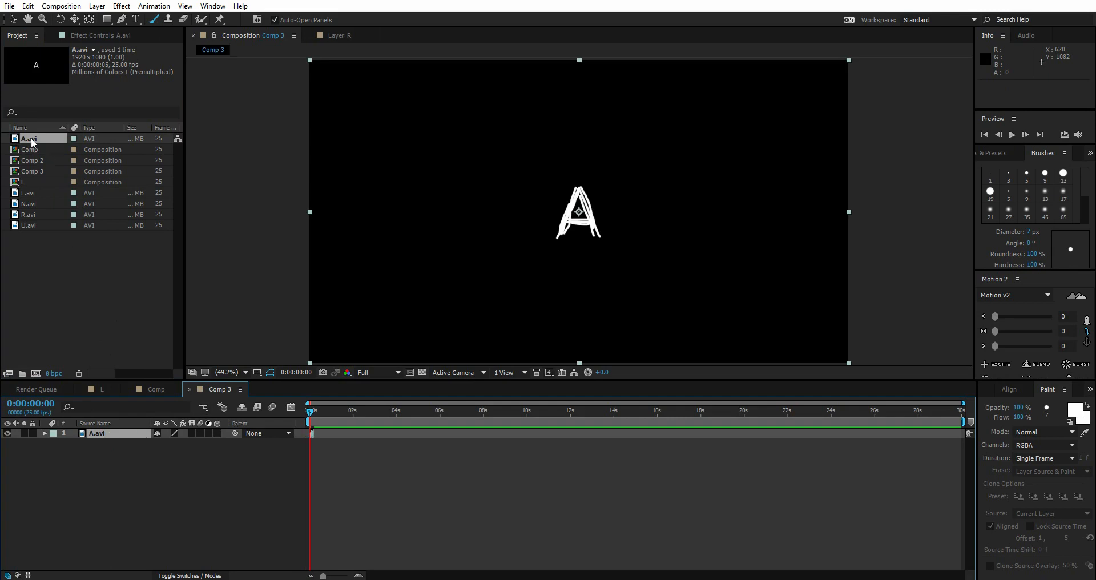
{"action": "right_click", "coordinate": [29, 138]}
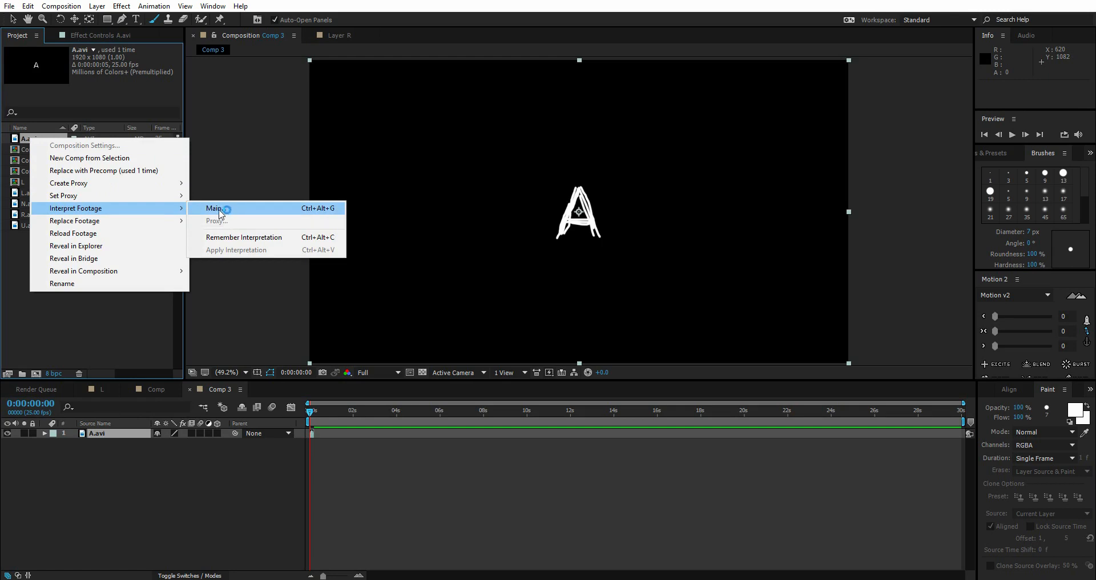
{"action": "left_click", "coordinate": [212, 209]}
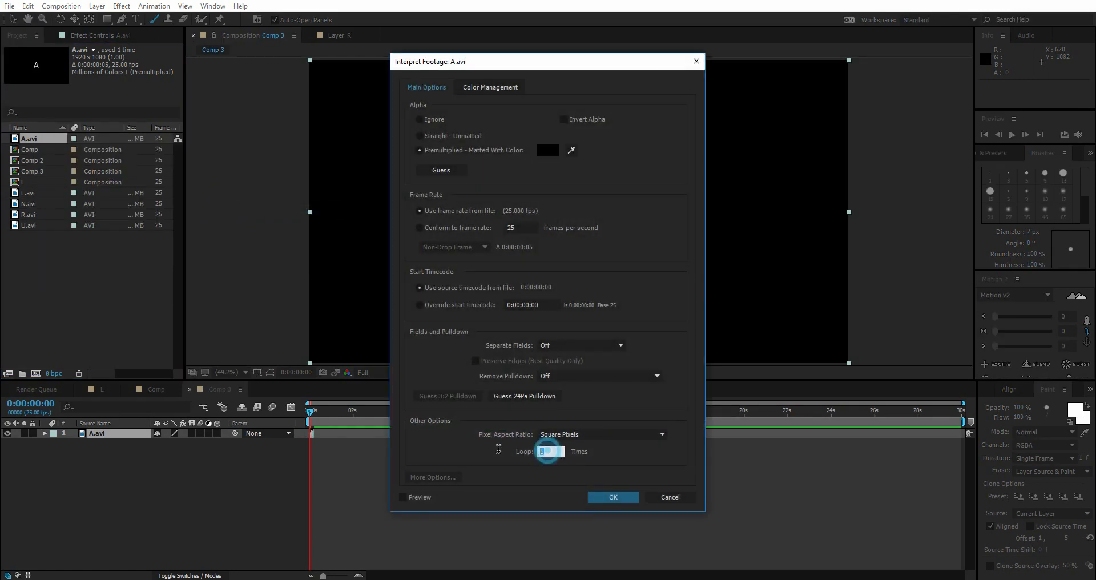
{"action": "type", "text": "200"}
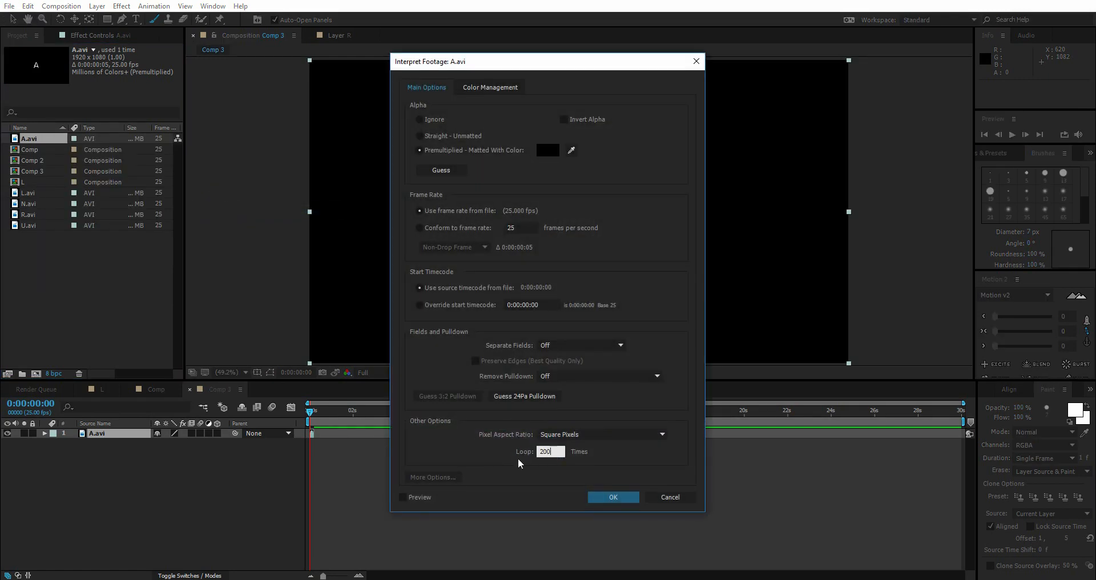
{"action": "left_click", "coordinate": [613, 497]}
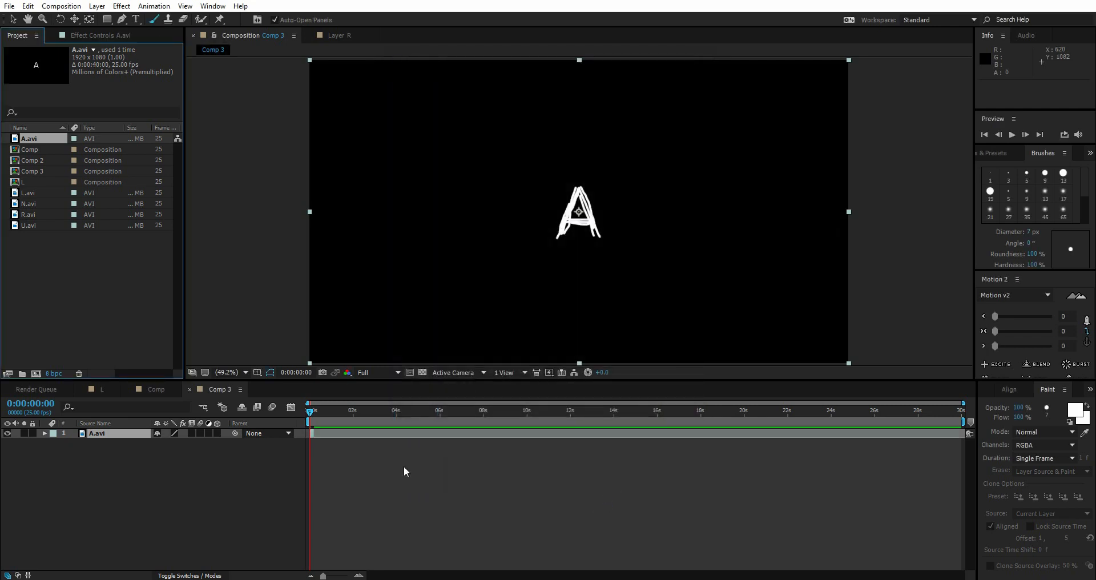
{"action": "left_click", "coordinate": [629, 432]}
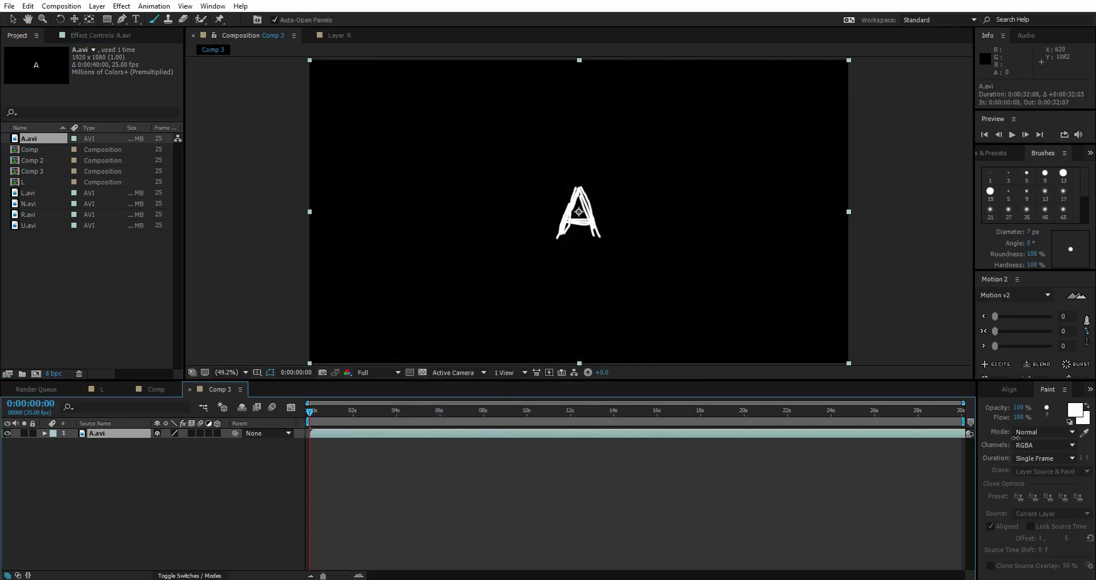
Set the loop count for L.avi and N.avi, and add R.avi to Comp 3.
{"action": "left_click", "coordinate": [28, 193]}
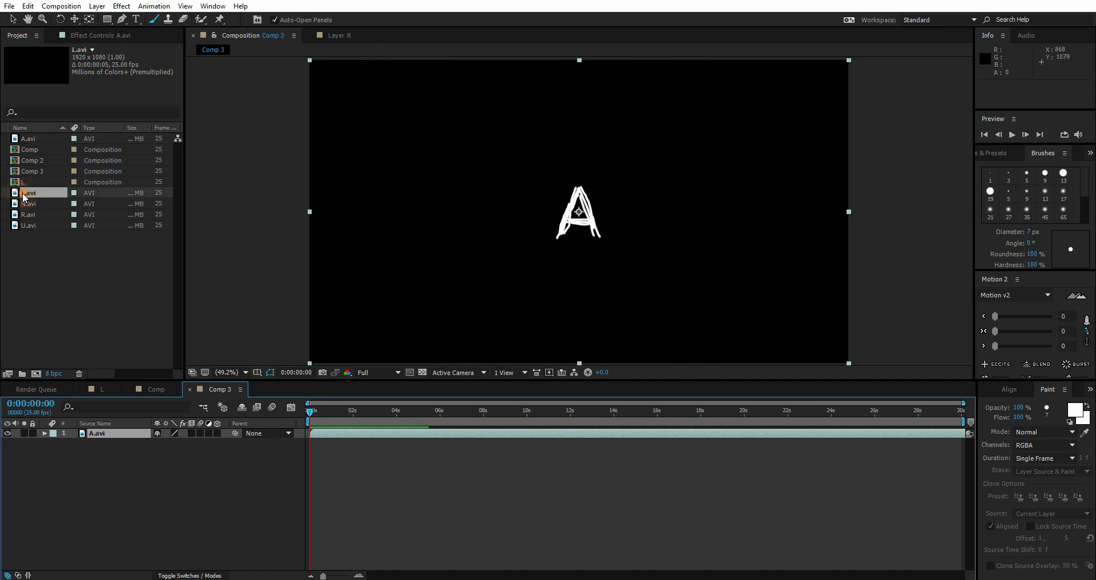
{"action": "right_click", "coordinate": [28, 192]}
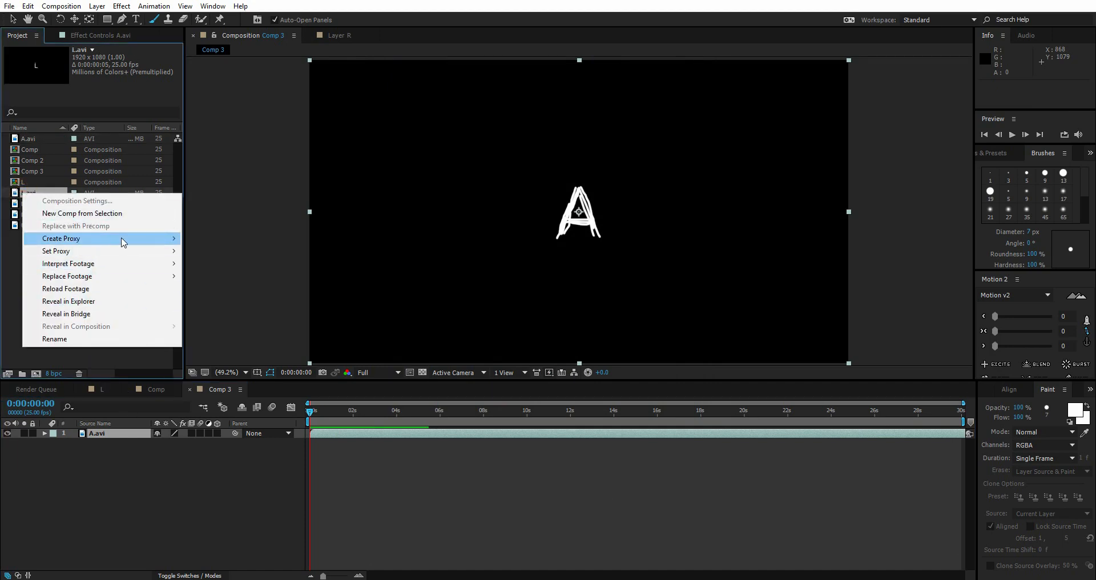
{"action": "left_click", "coordinate": [68, 263]}
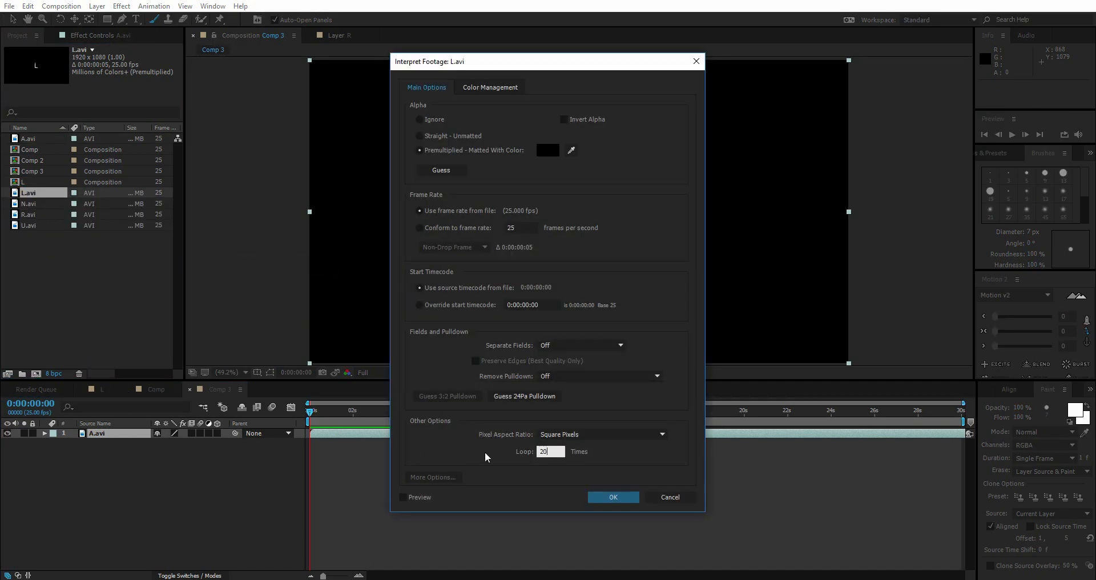
{"action": "left_click", "coordinate": [611, 497]}
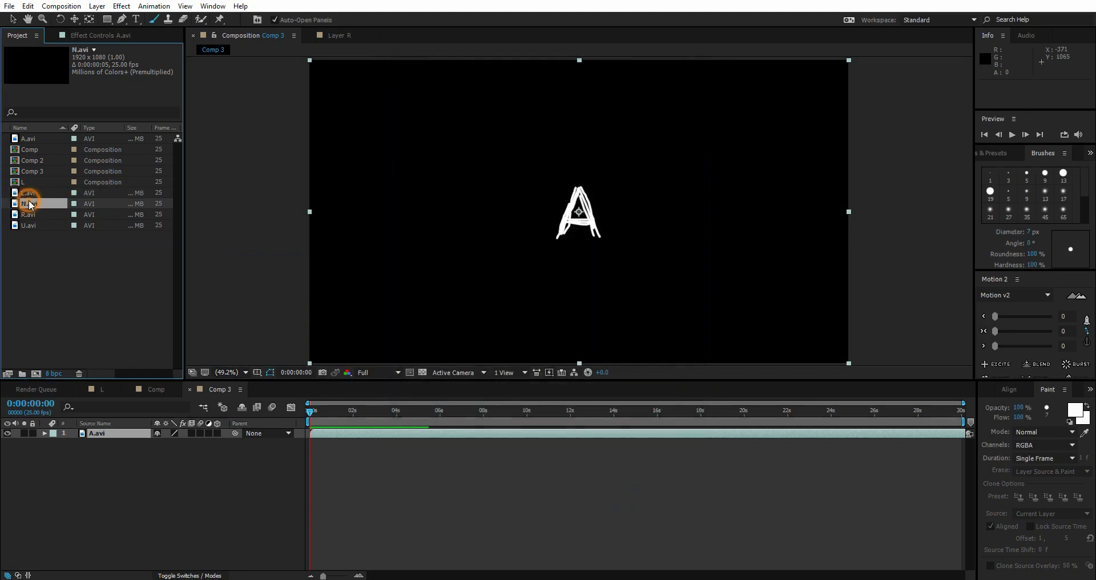
{"action": "right_click", "coordinate": [30, 203]}
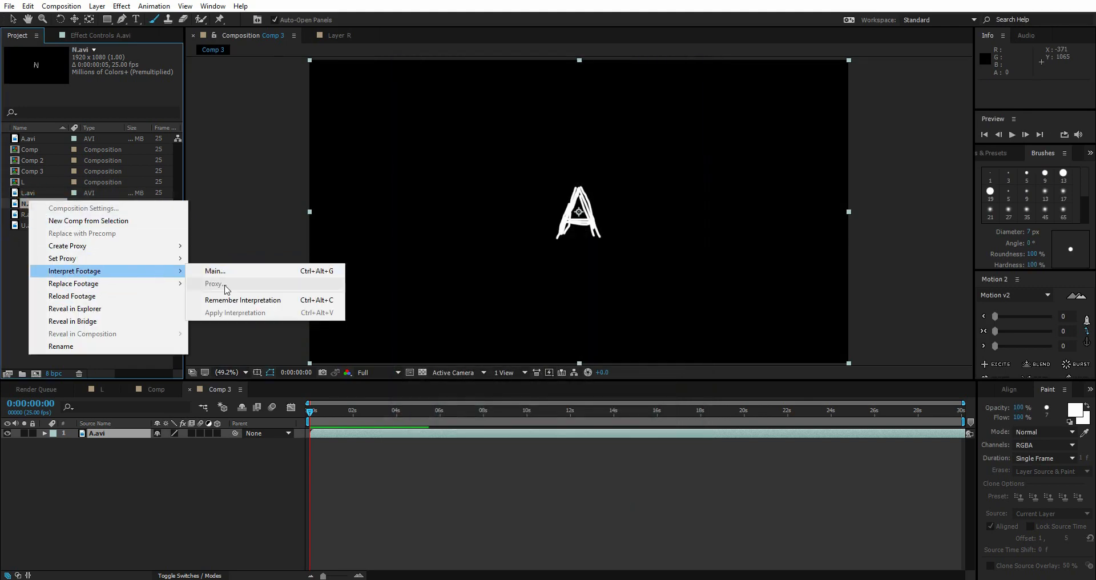
{"action": "left_click", "coordinate": [29, 138]}
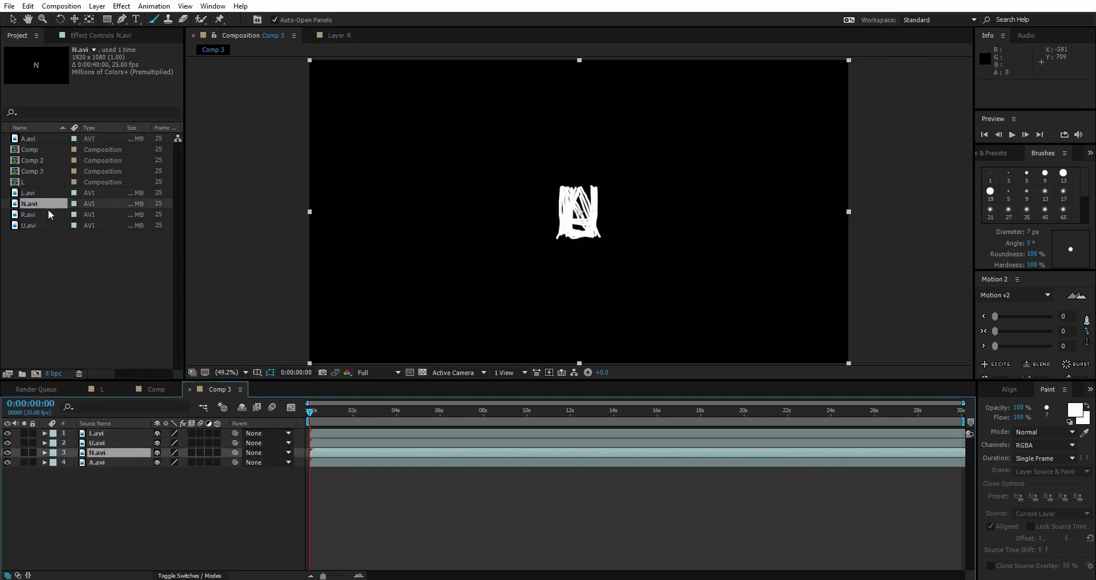
{"action": "double_click", "coordinate": [28, 214]}
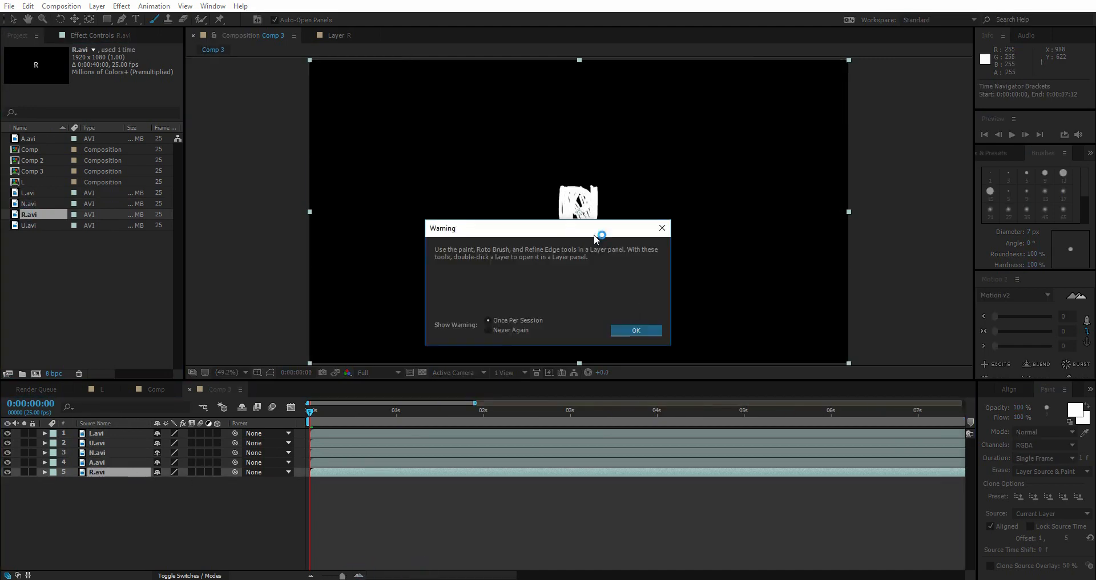
Dismiss the paint tool warning and time-stretch the LUNAR pre-comp layer.
{"action": "left_click", "coordinate": [635, 329]}
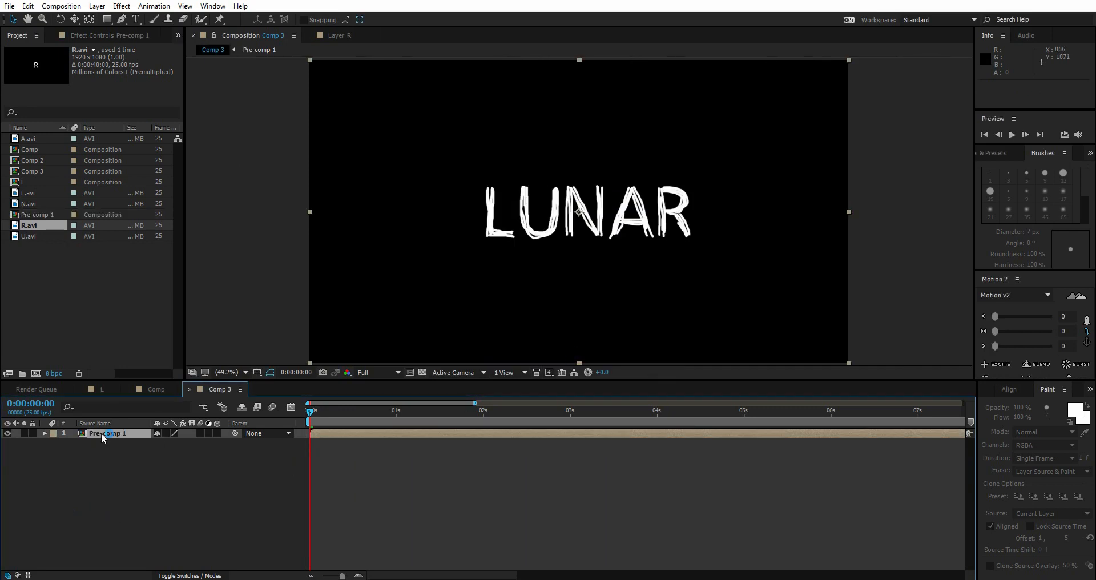
{"action": "right_click", "coordinate": [105, 433]}
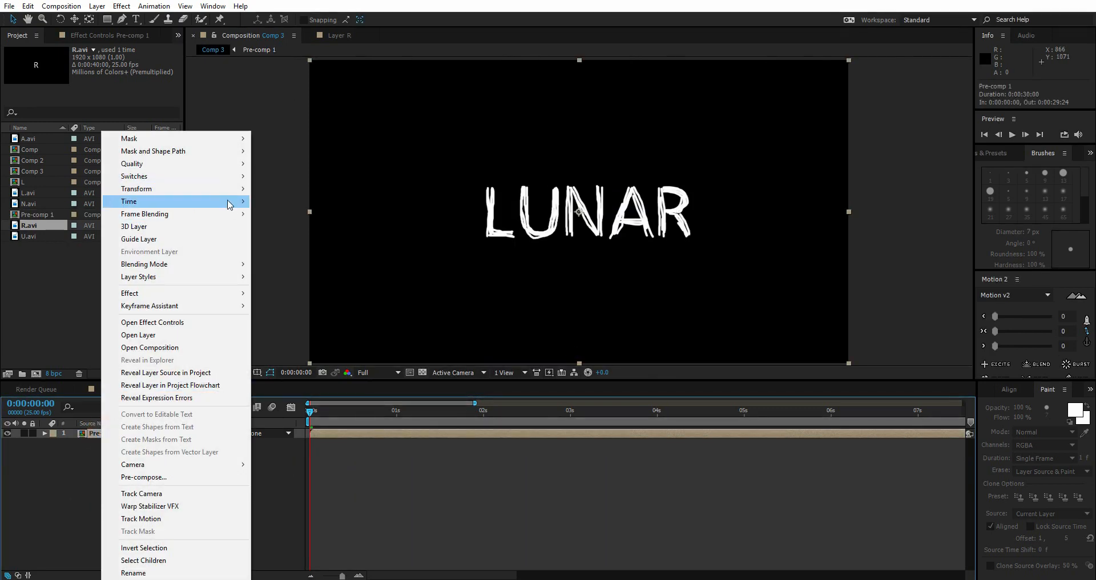
{"action": "left_click", "coordinate": [139, 202]}
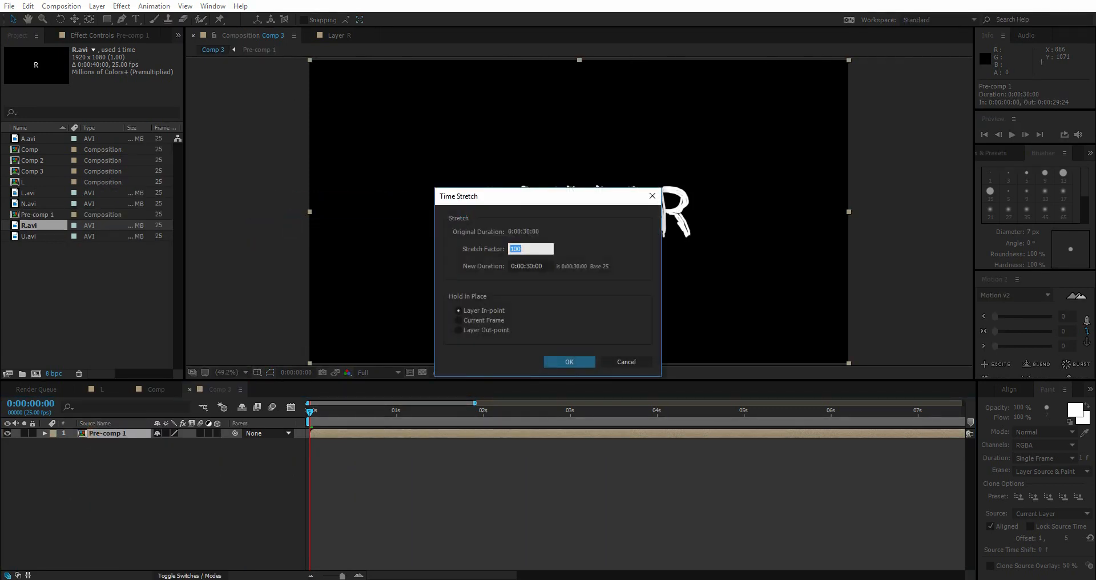
{"action": "left_click", "coordinate": [569, 362]}
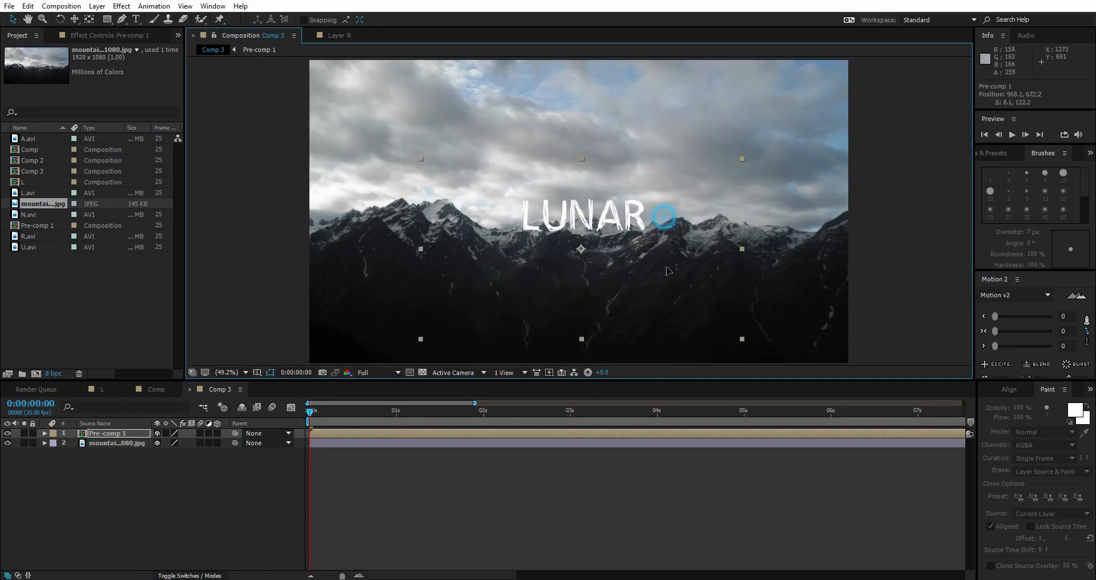